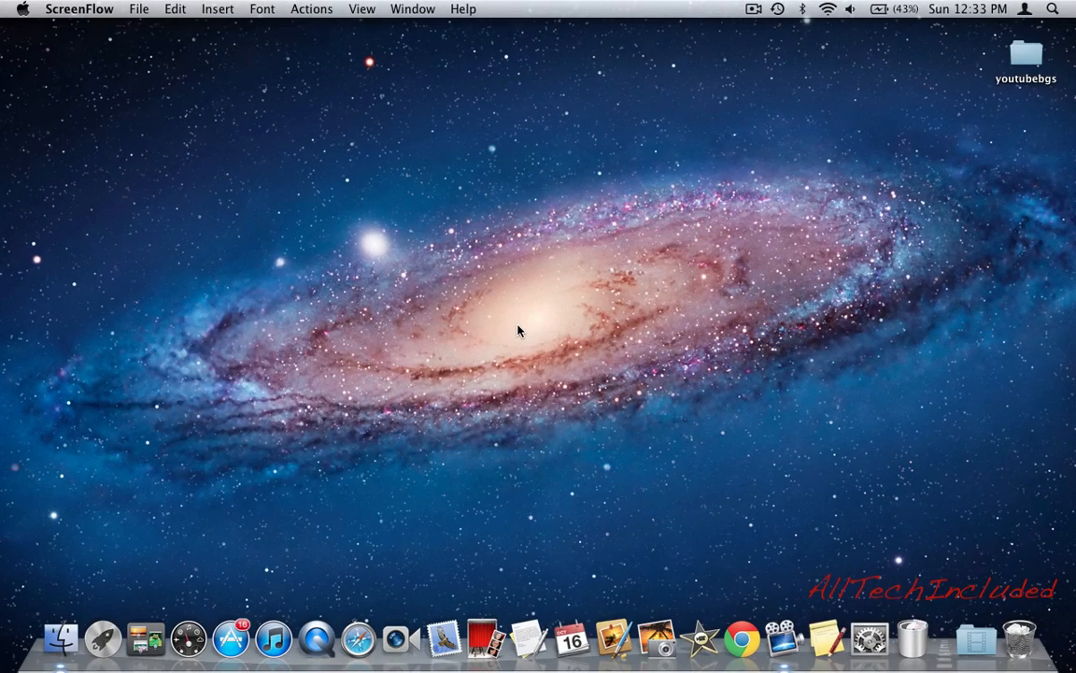
mouse_move(341, 458)
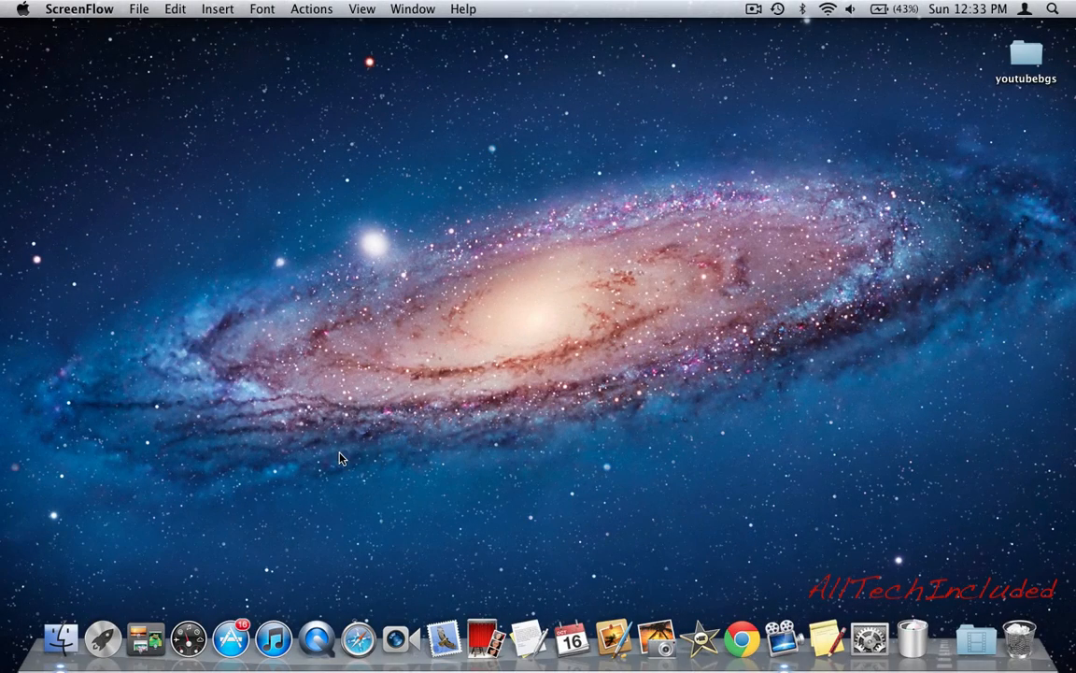
mouse_move(373, 403)
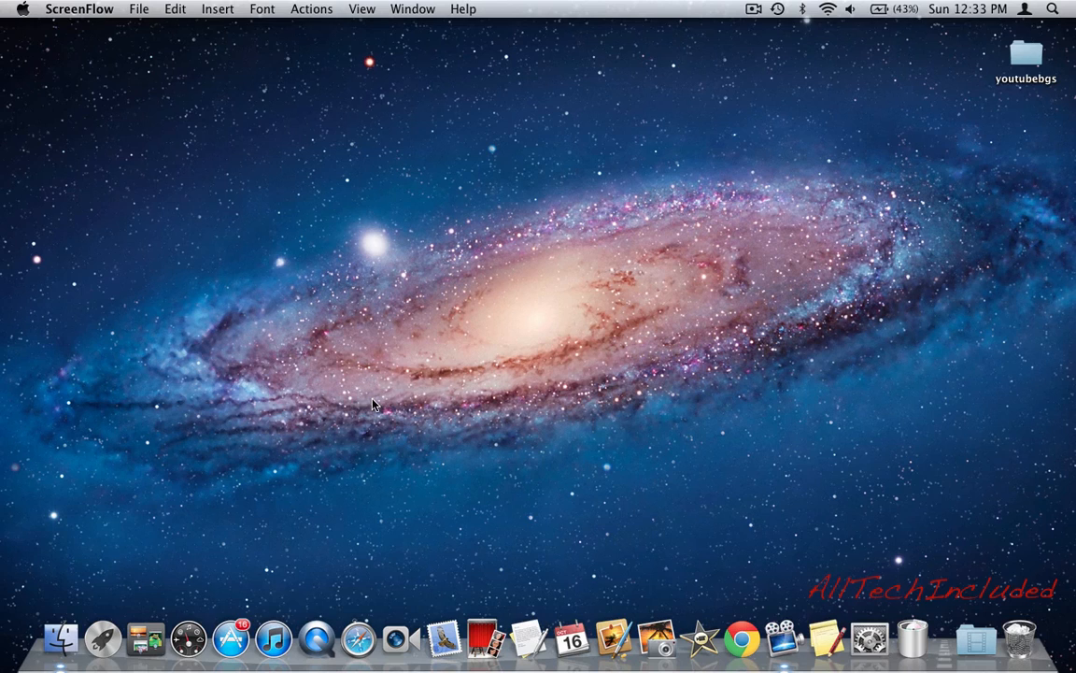
mouse_move(355, 205)
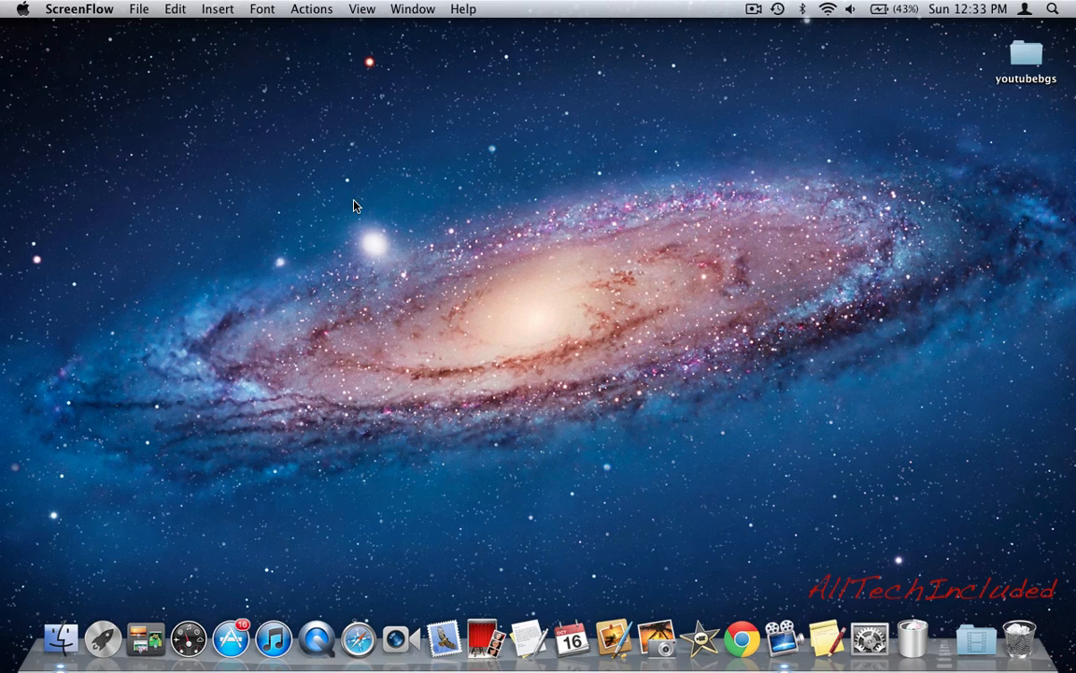
Launch QuickTime Player from the Dock and bring it to the front
click(315, 639)
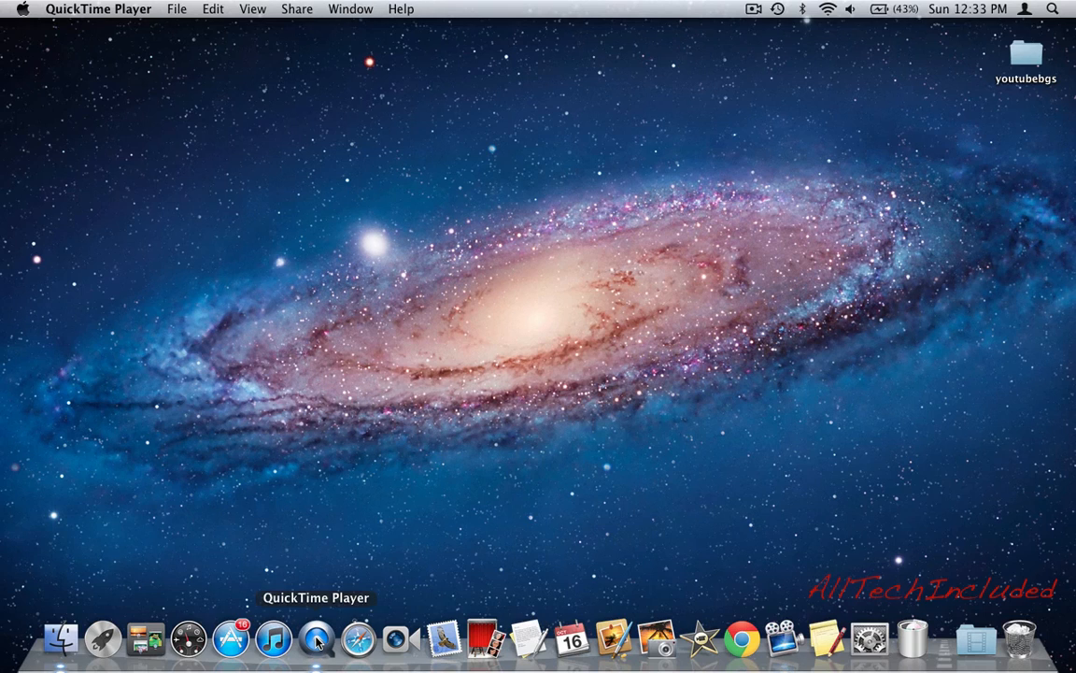
mouse_move(102, 638)
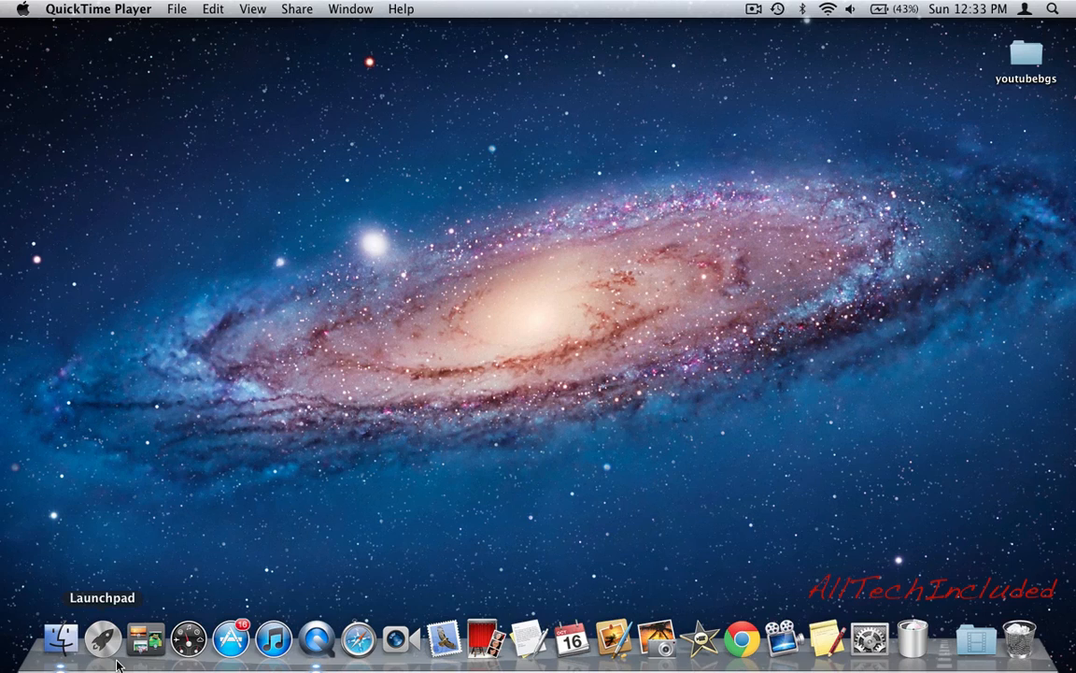
mouse_move(381, 325)
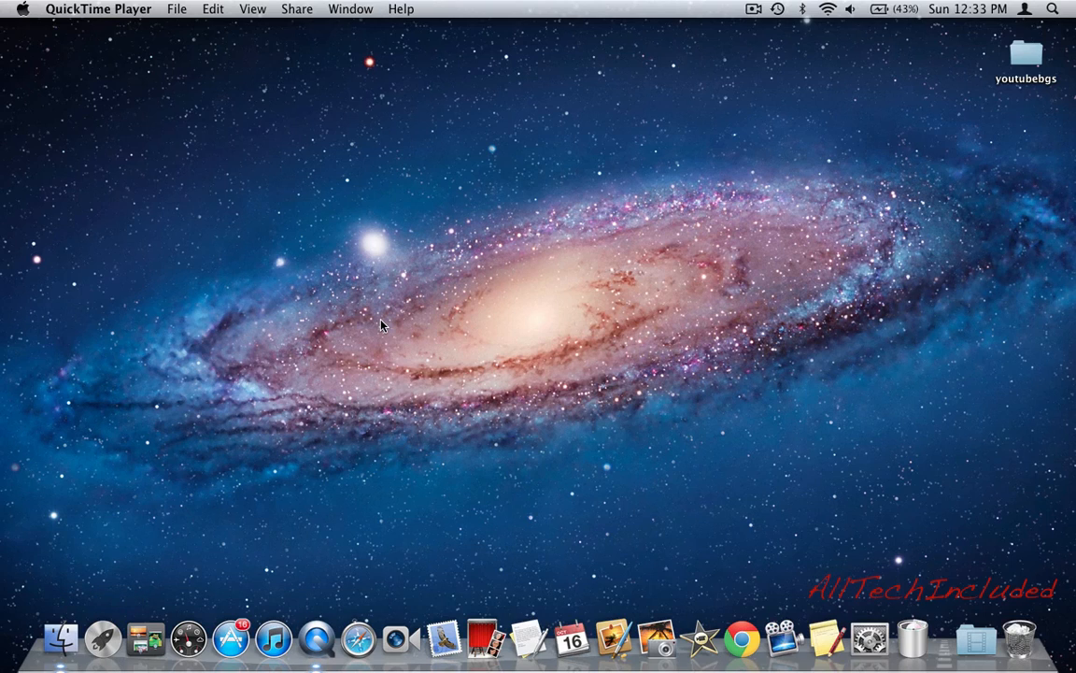
mouse_move(344, 345)
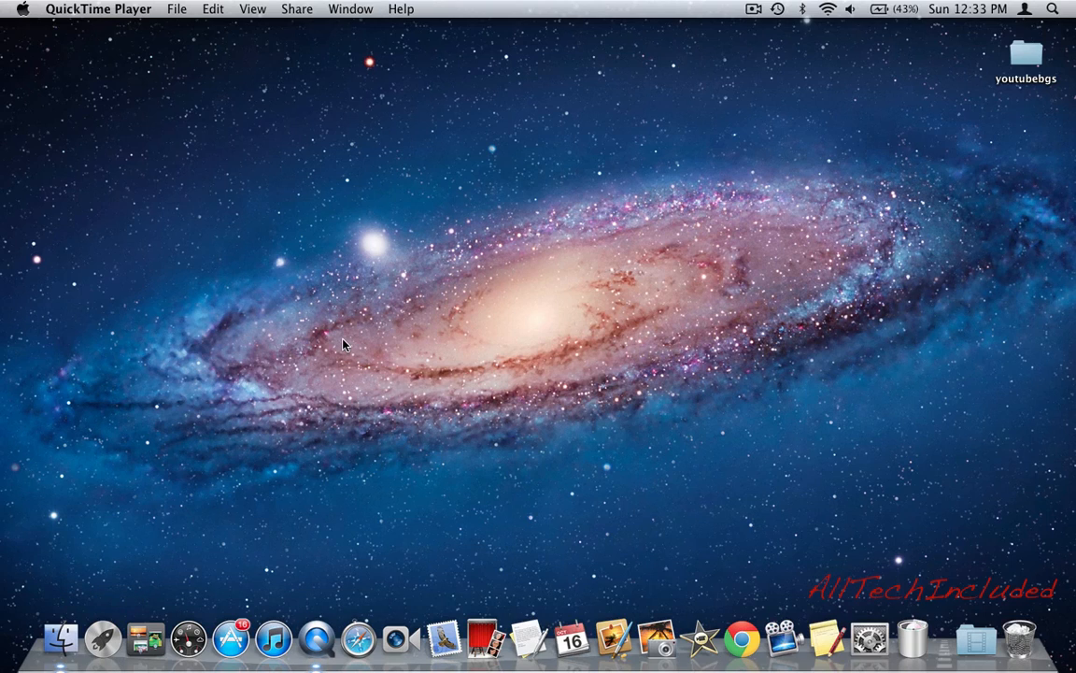
mouse_move(250, 427)
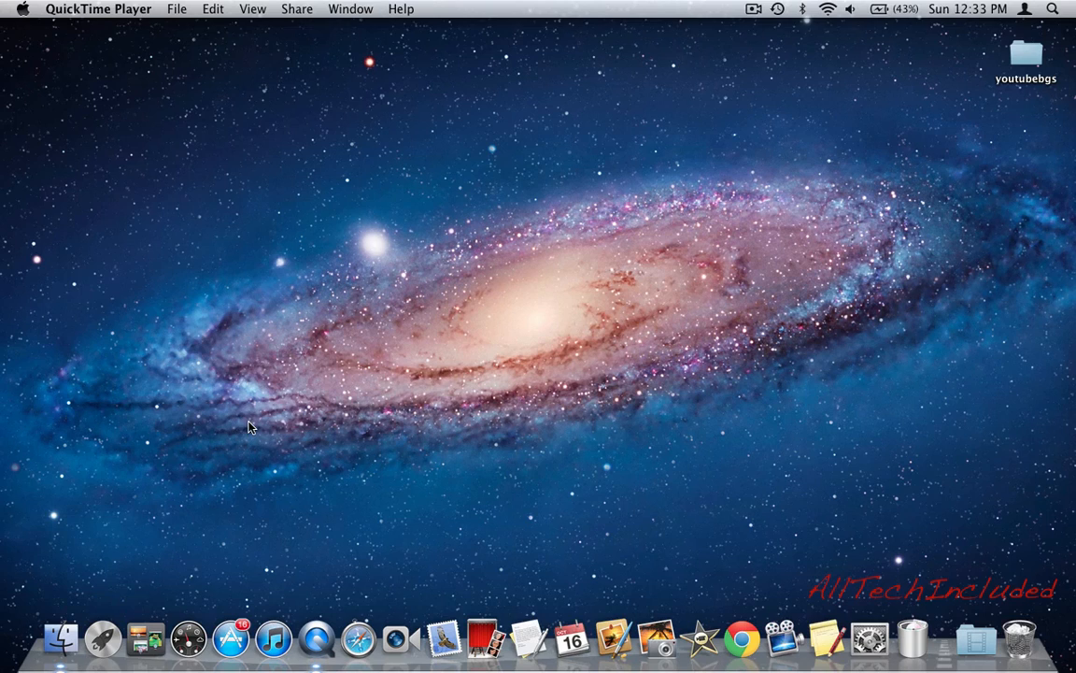
mouse_move(184, 470)
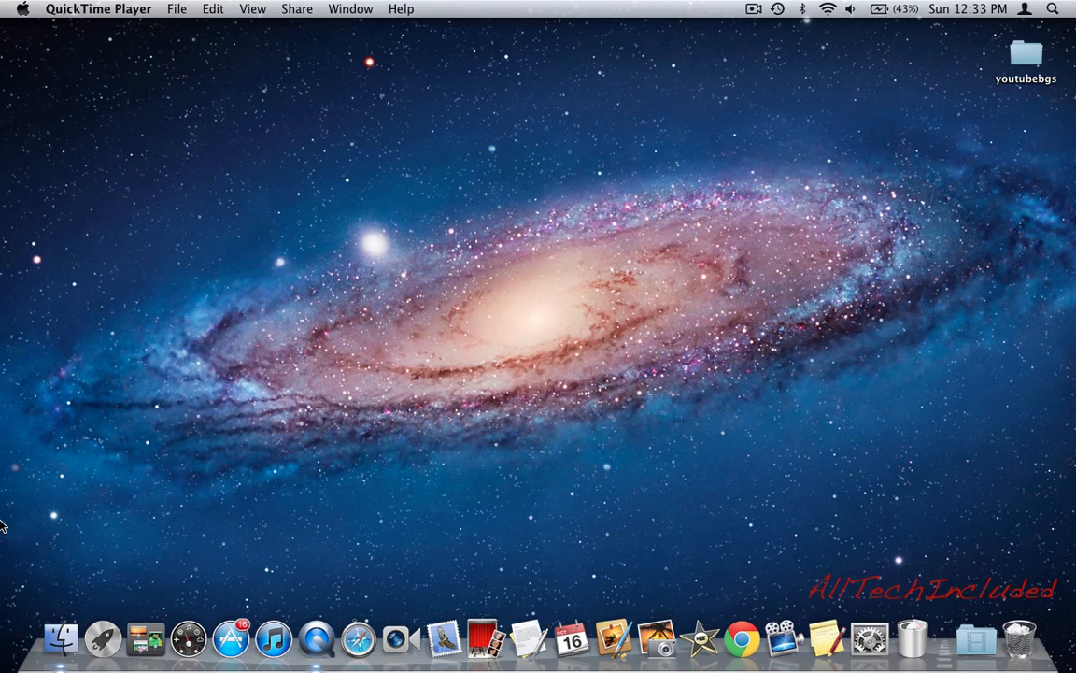
mouse_move(565, 397)
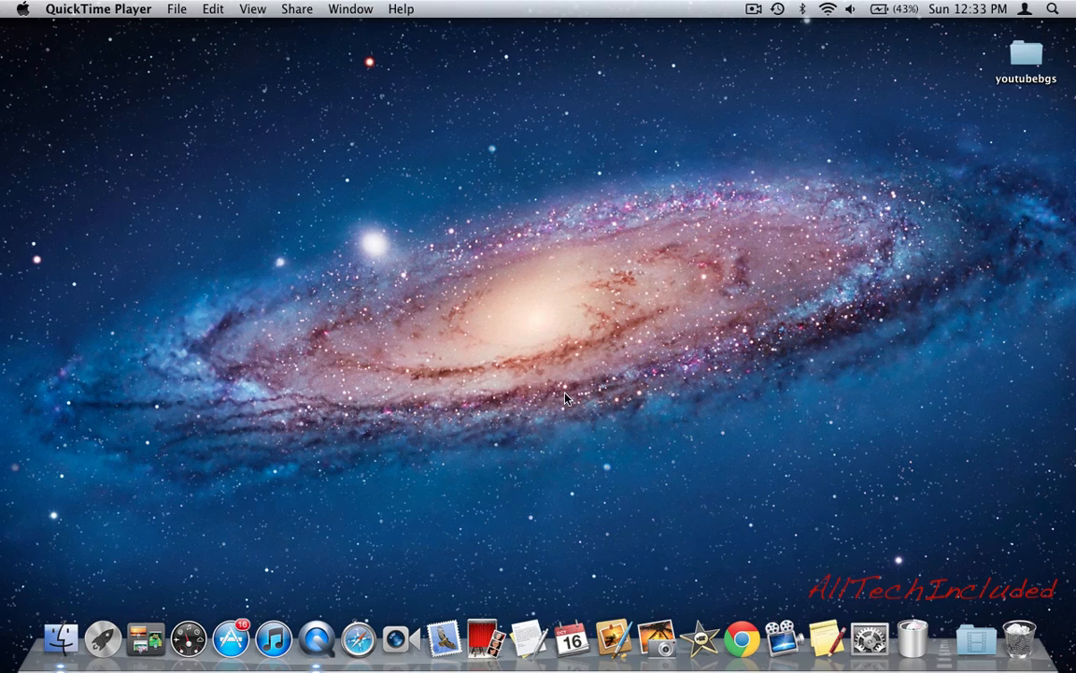
mouse_move(66, 18)
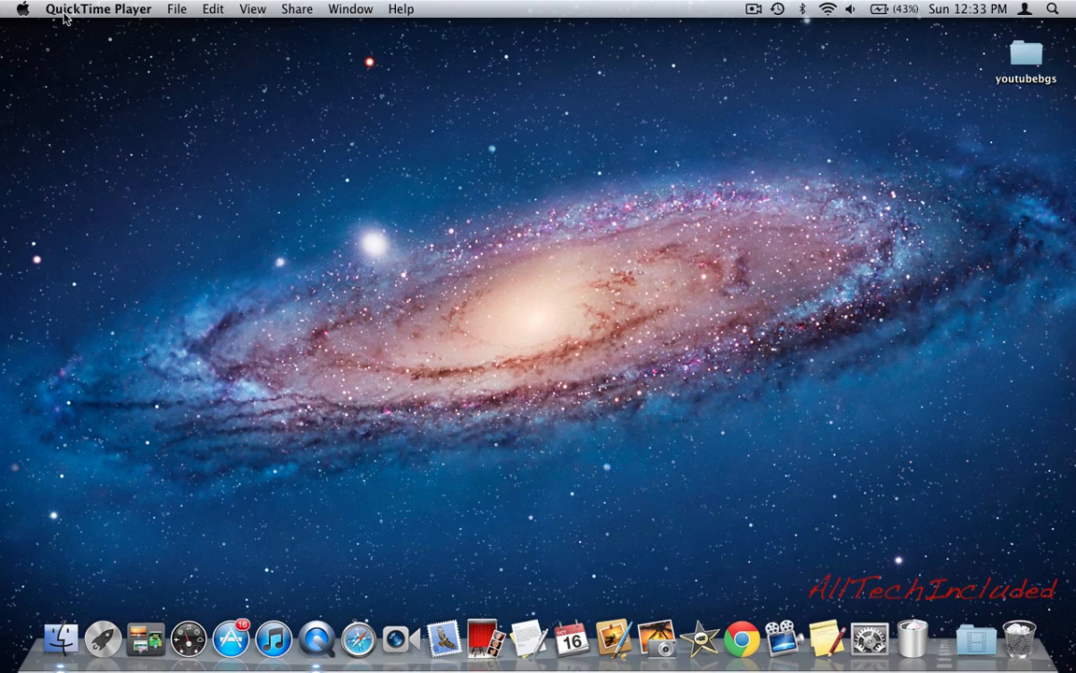
mouse_move(174, 90)
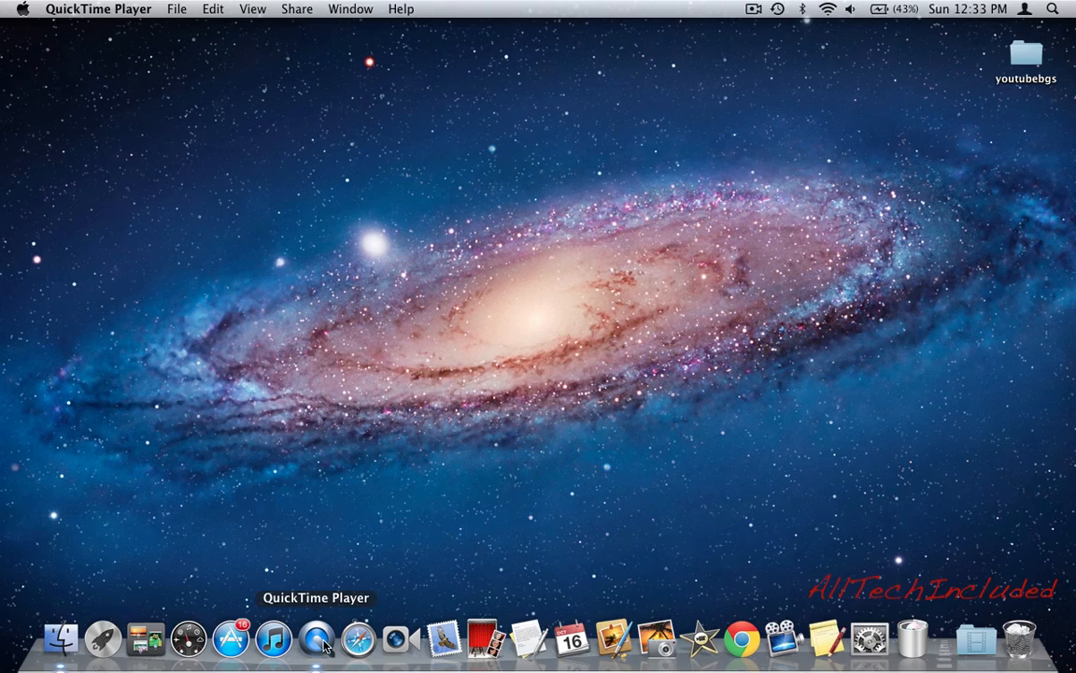
mouse_move(174, 217)
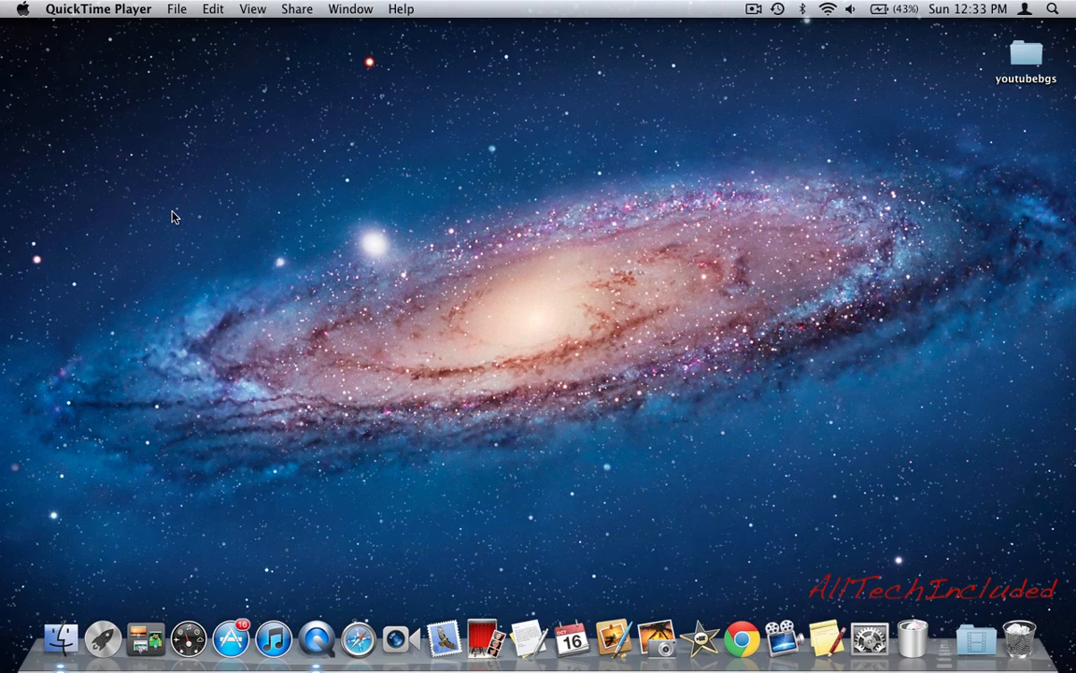
click(176, 8)
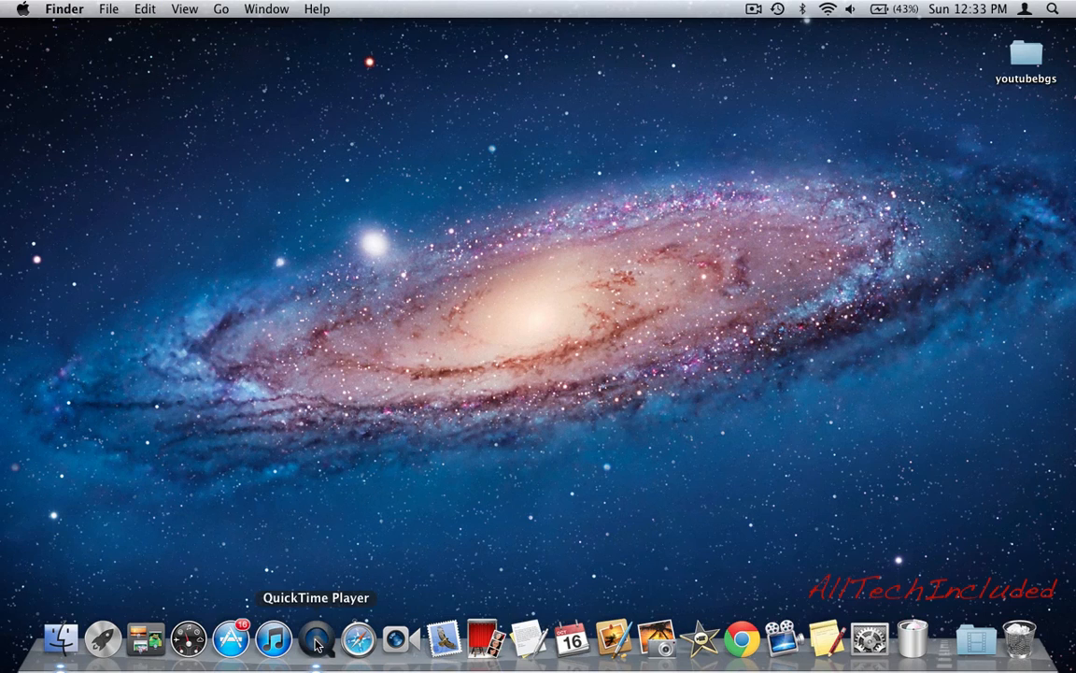
Start a new Screen Recording session from the File menu with volume set fully down
click(317, 639)
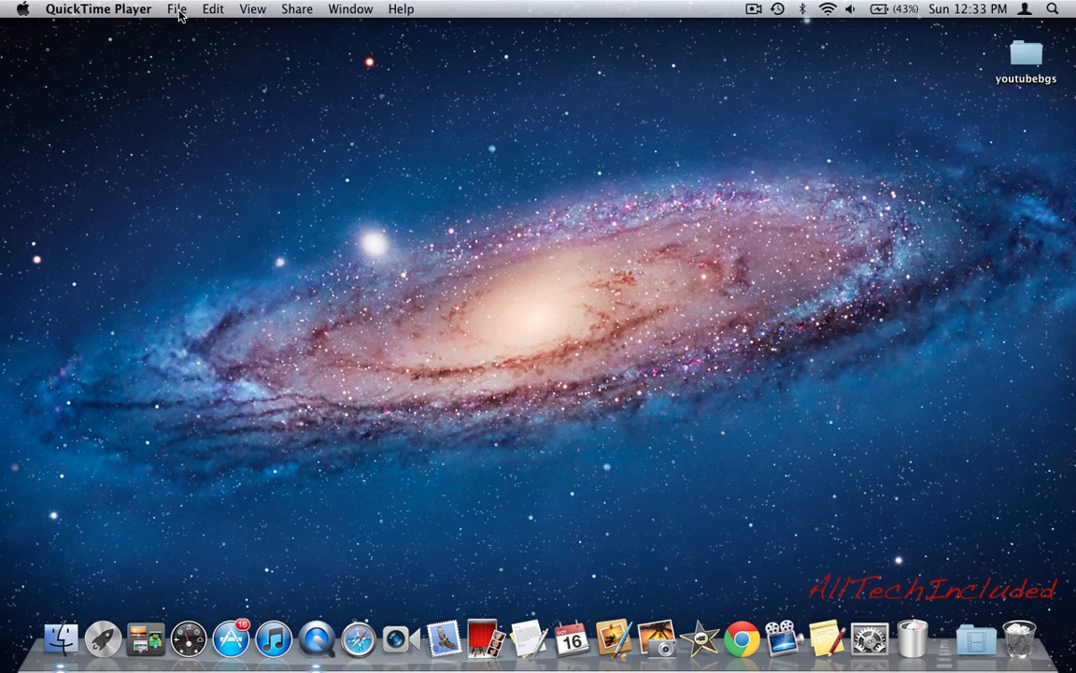
click(176, 9)
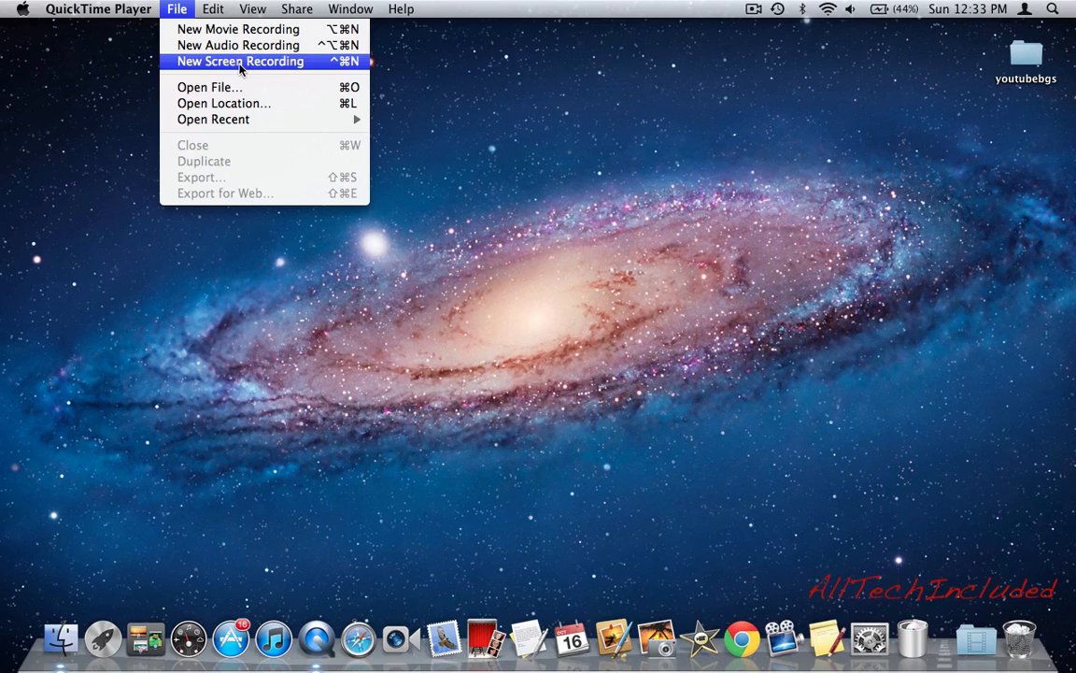
click(240, 61)
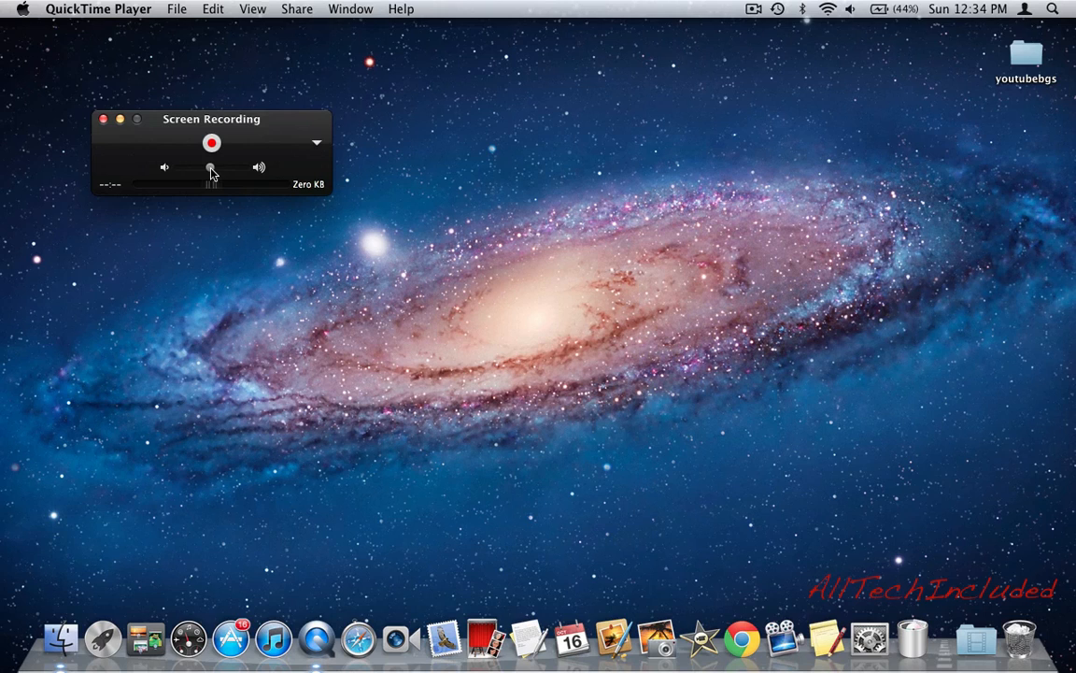
drag(211, 168, 176, 167)
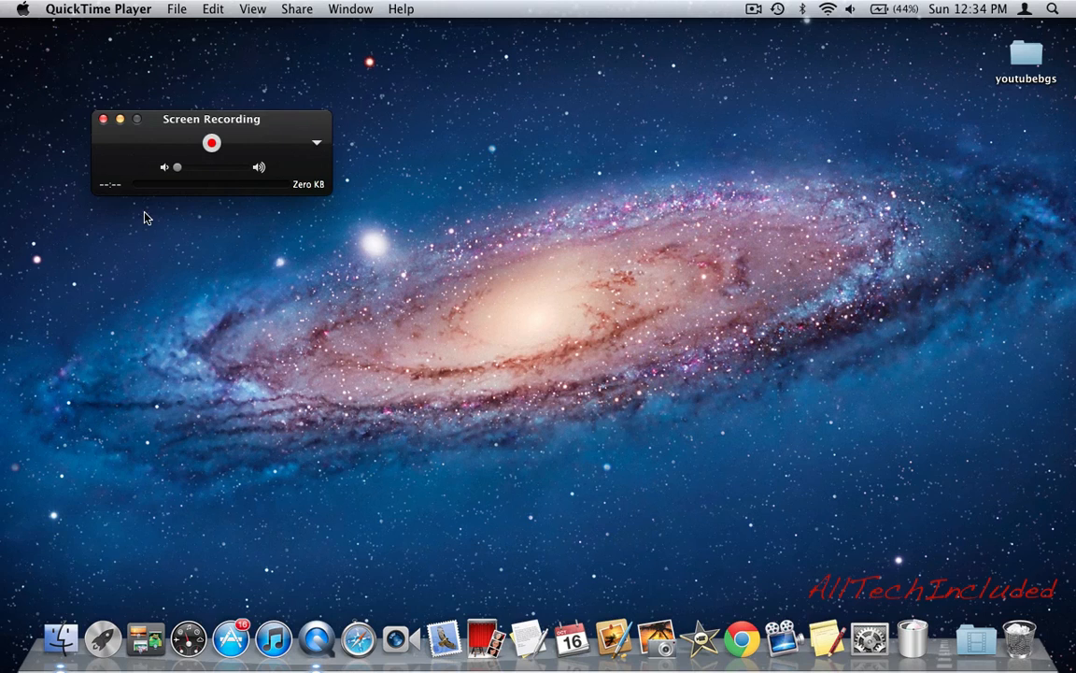
Open the Screen Recording options menu to enable Show Mouse Clicks in Recording
click(315, 142)
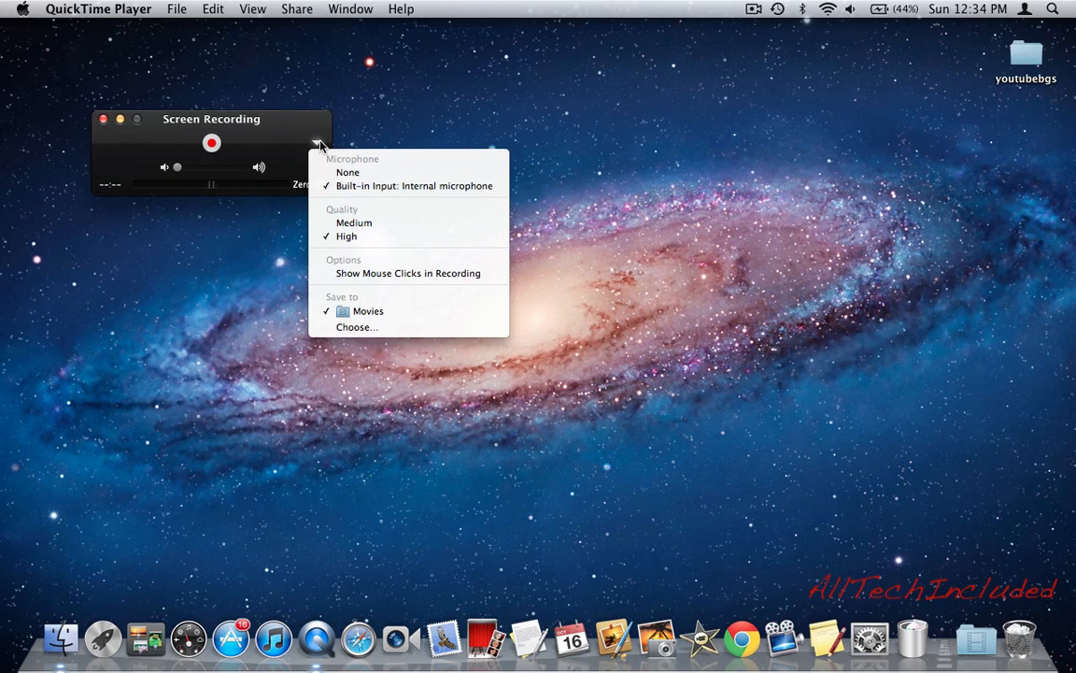
mouse_move(348, 172)
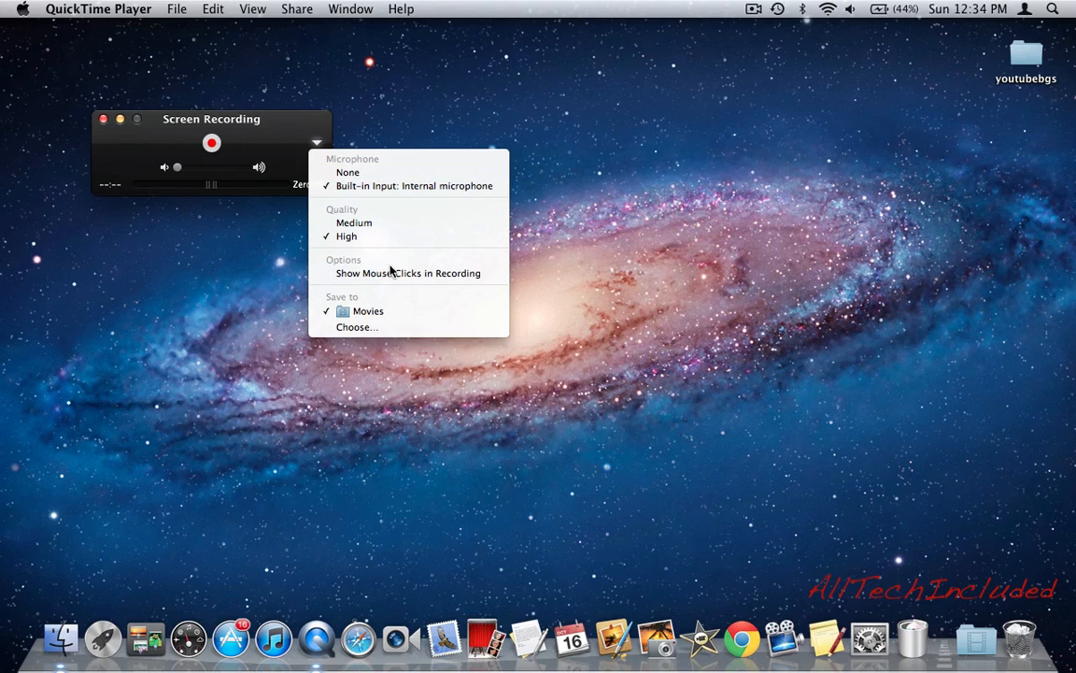
mouse_move(409, 273)
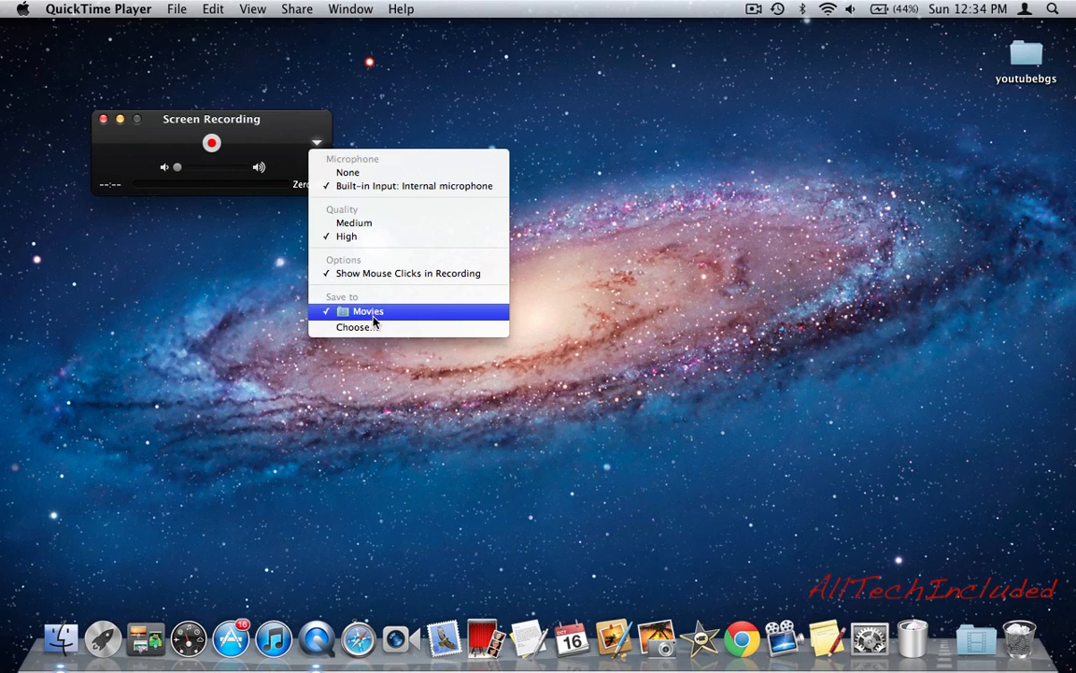
mouse_move(378, 327)
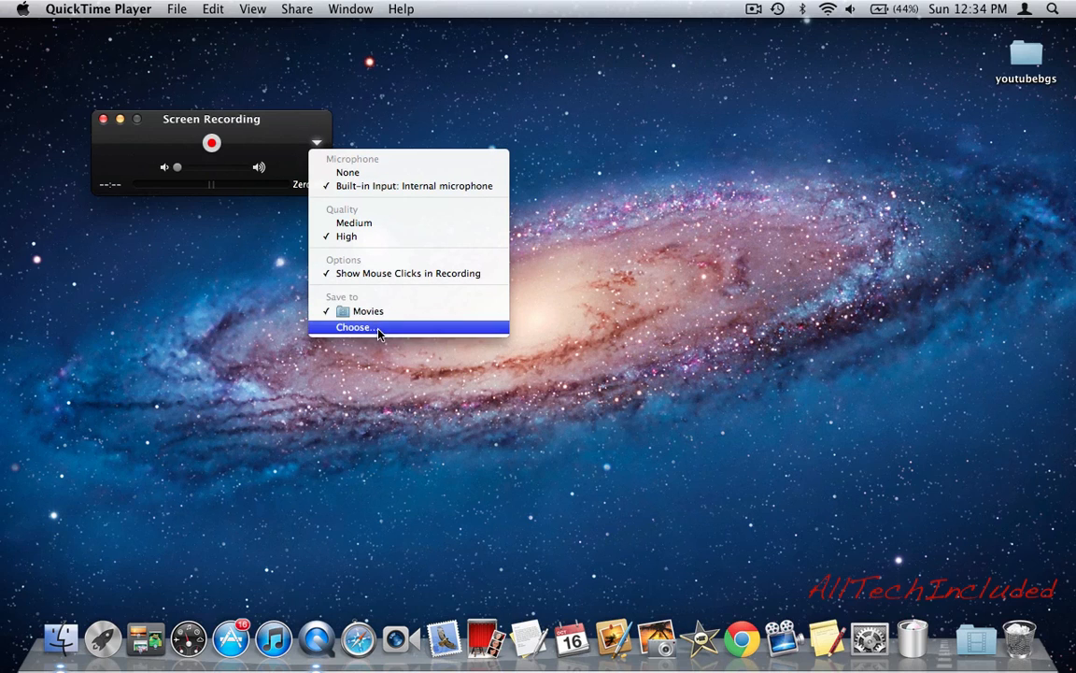
Choose the Desktop folder as the save location for screen recordings
click(354, 327)
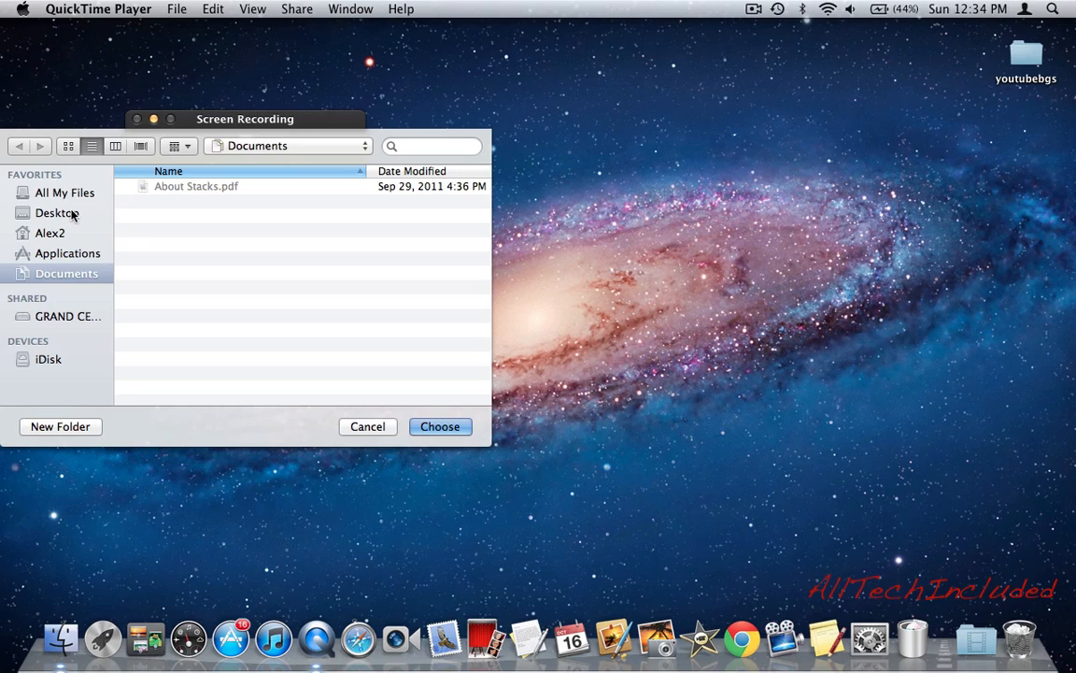
click(58, 212)
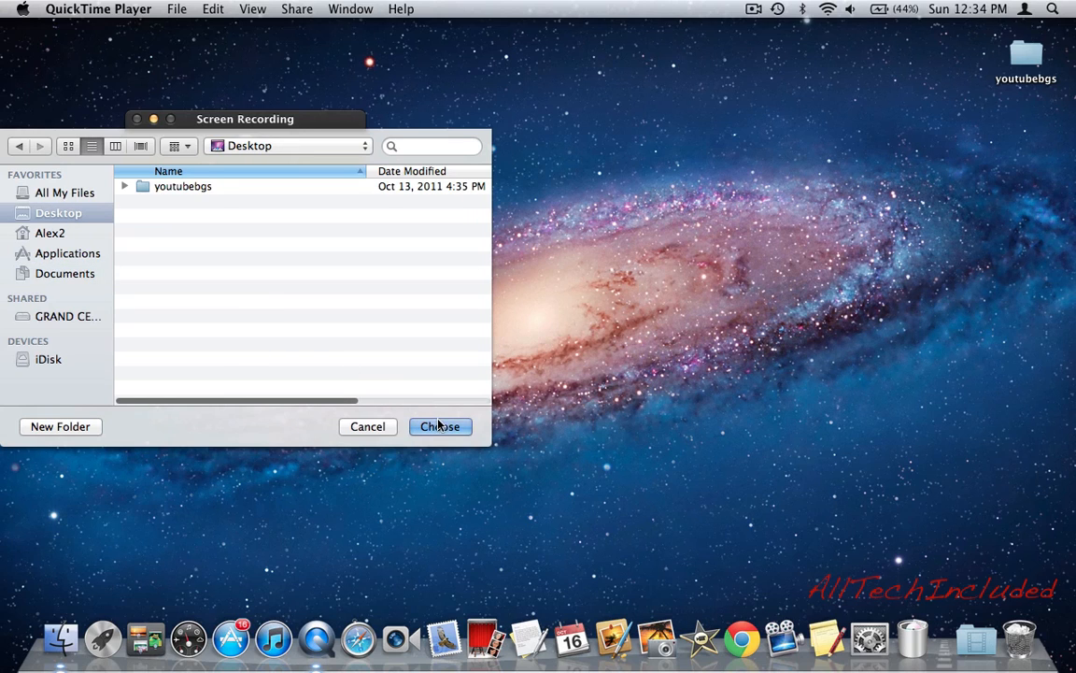
click(439, 426)
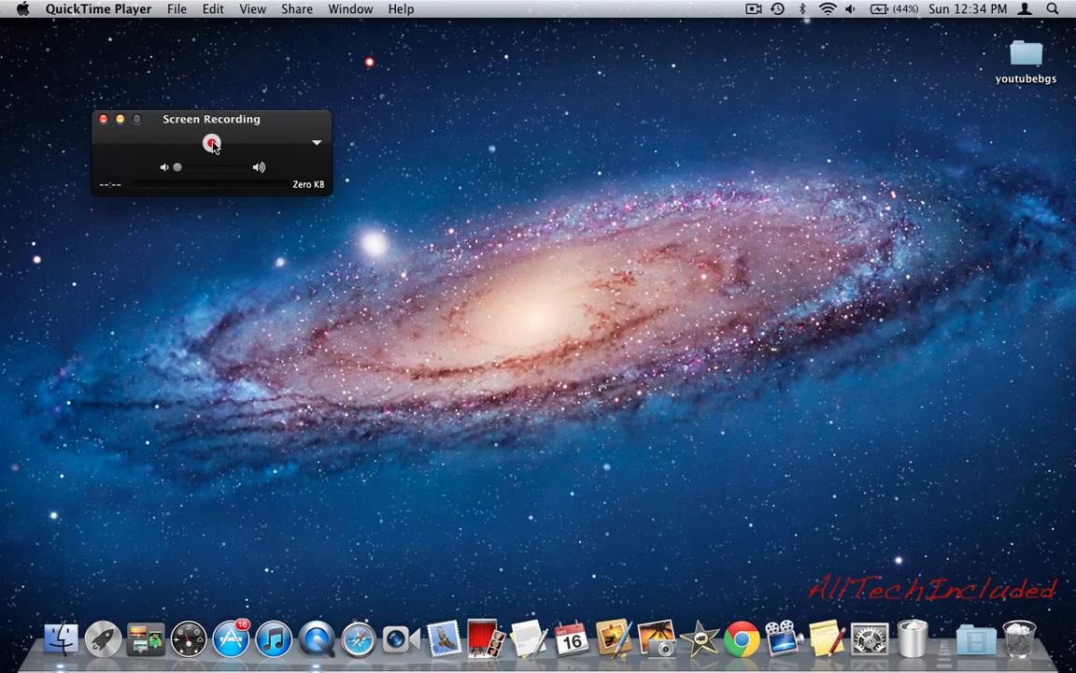
Press record and click the screen to capture the entire screen
click(212, 143)
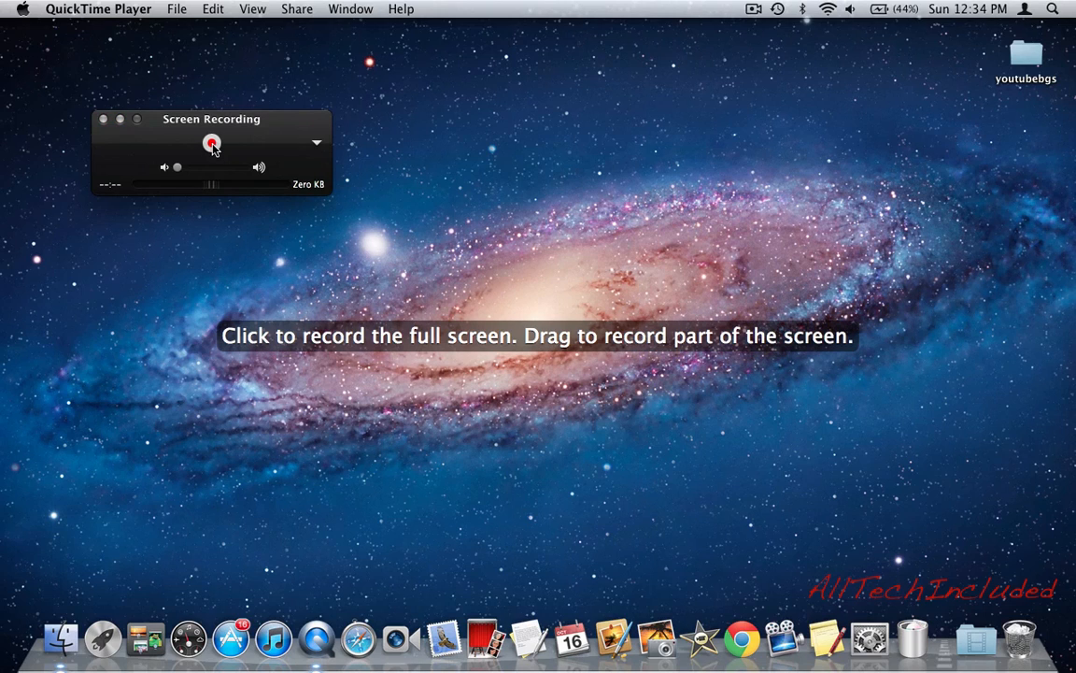
mouse_move(347, 370)
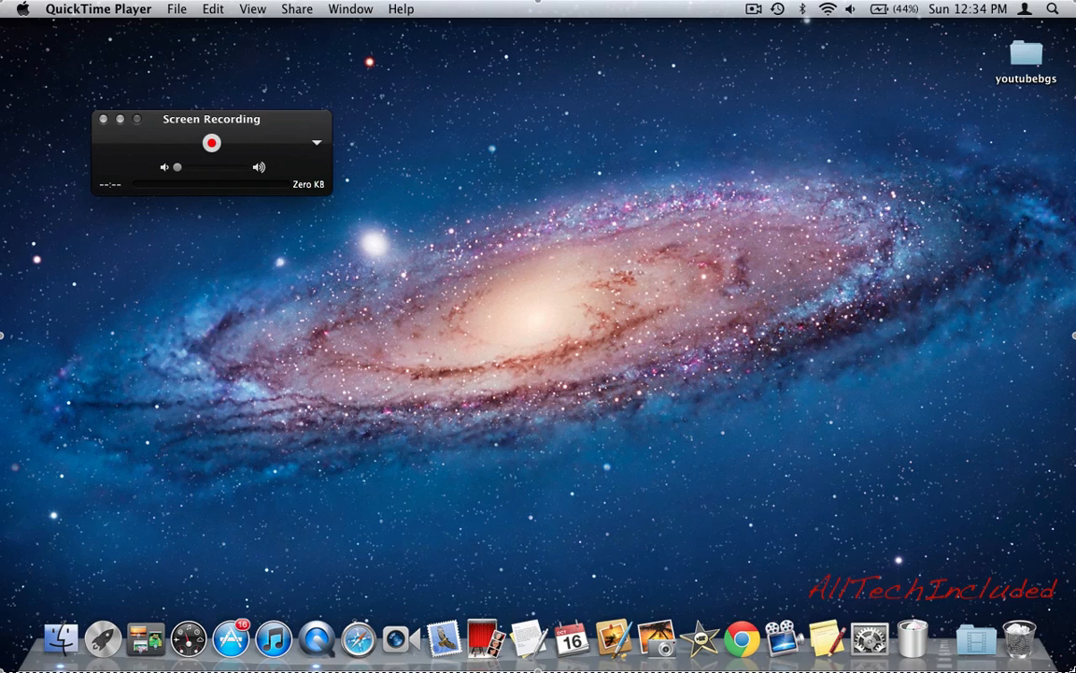
click(211, 142)
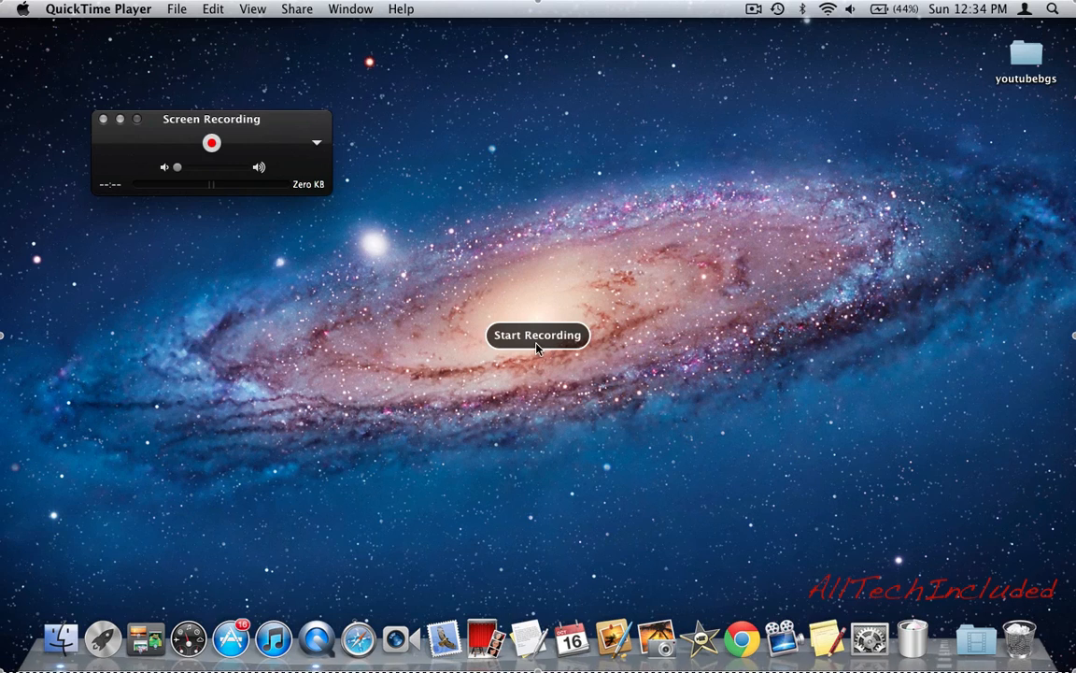
click(538, 335)
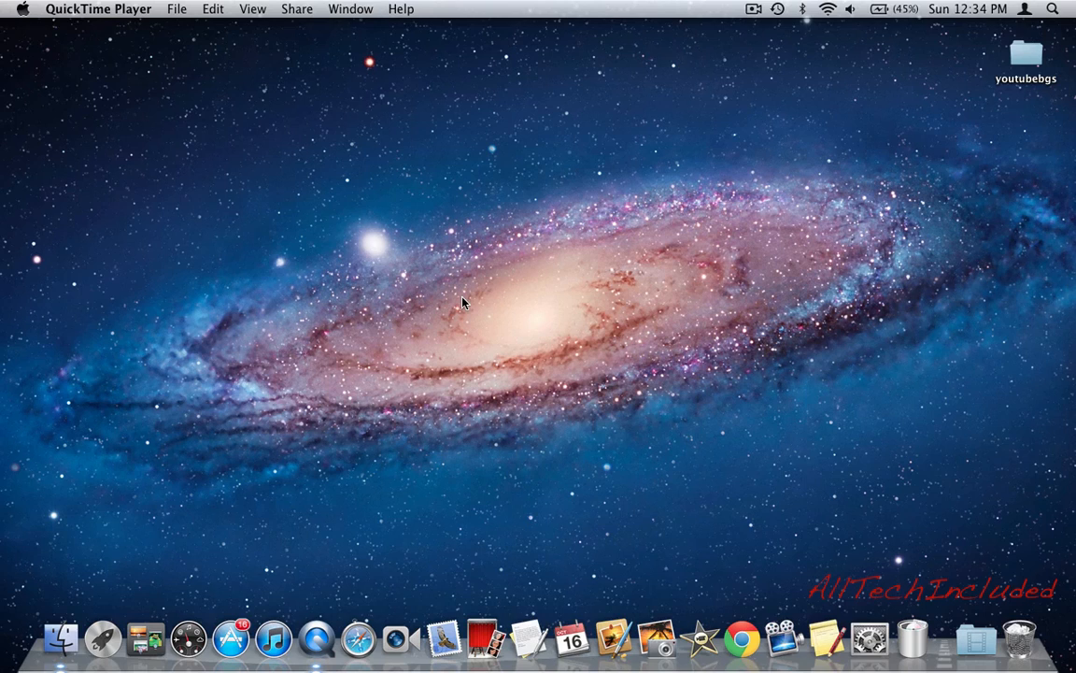
mouse_move(215, 146)
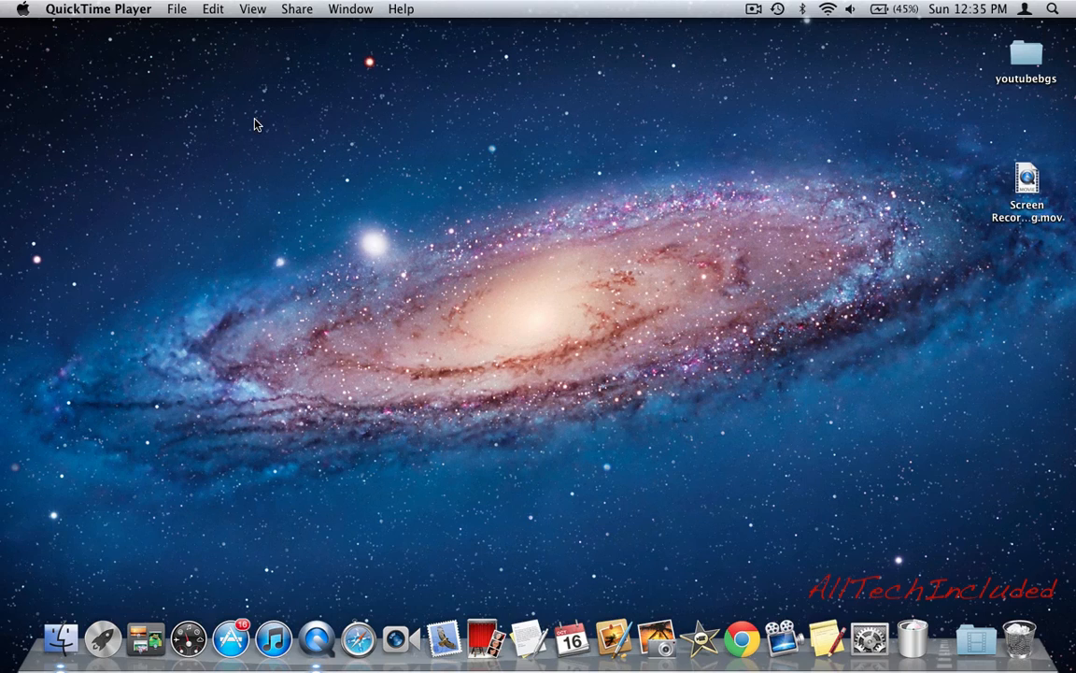
mouse_move(362, 187)
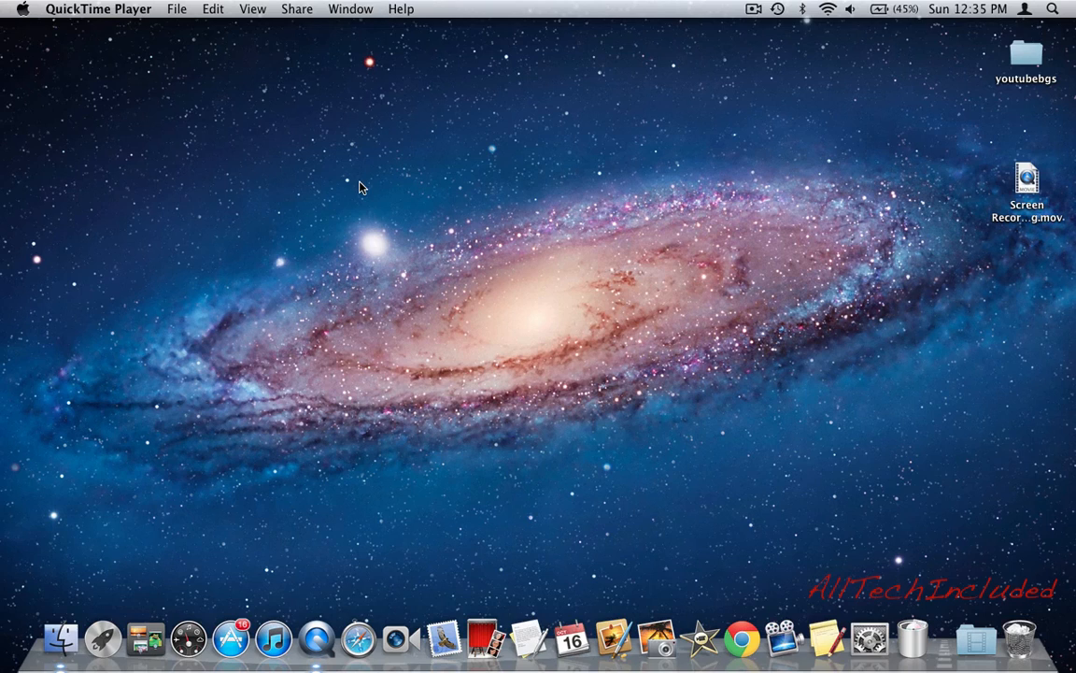
mouse_move(298, 185)
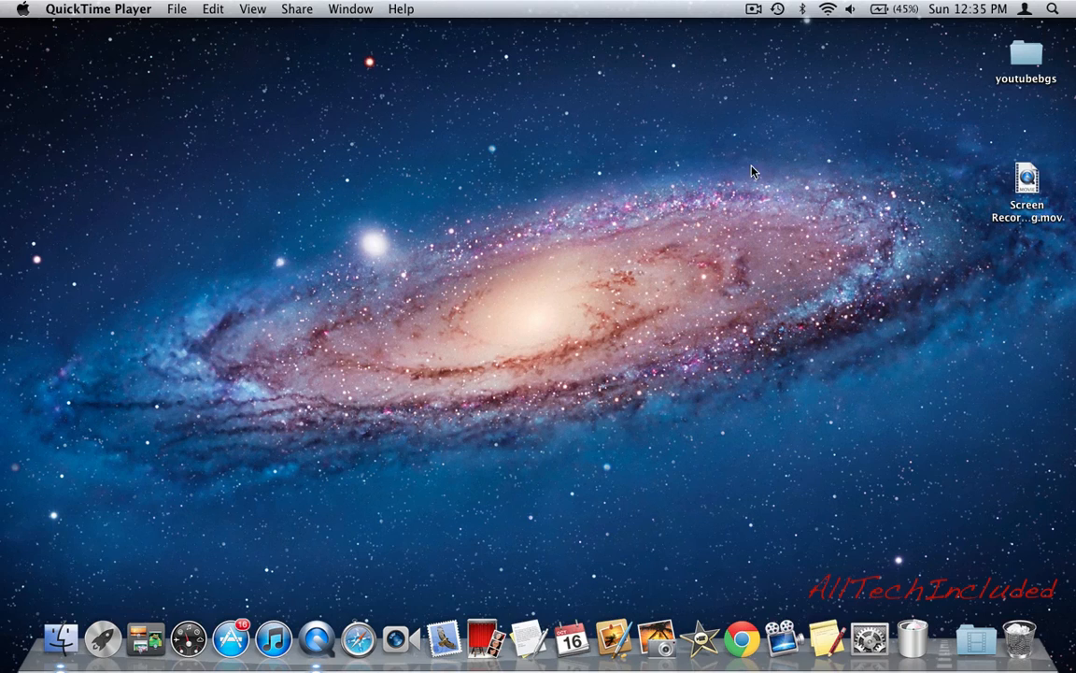
Stop the recording and select the new Screen Recording .mov file on the Desktop
drag(754, 170, 900, 218)
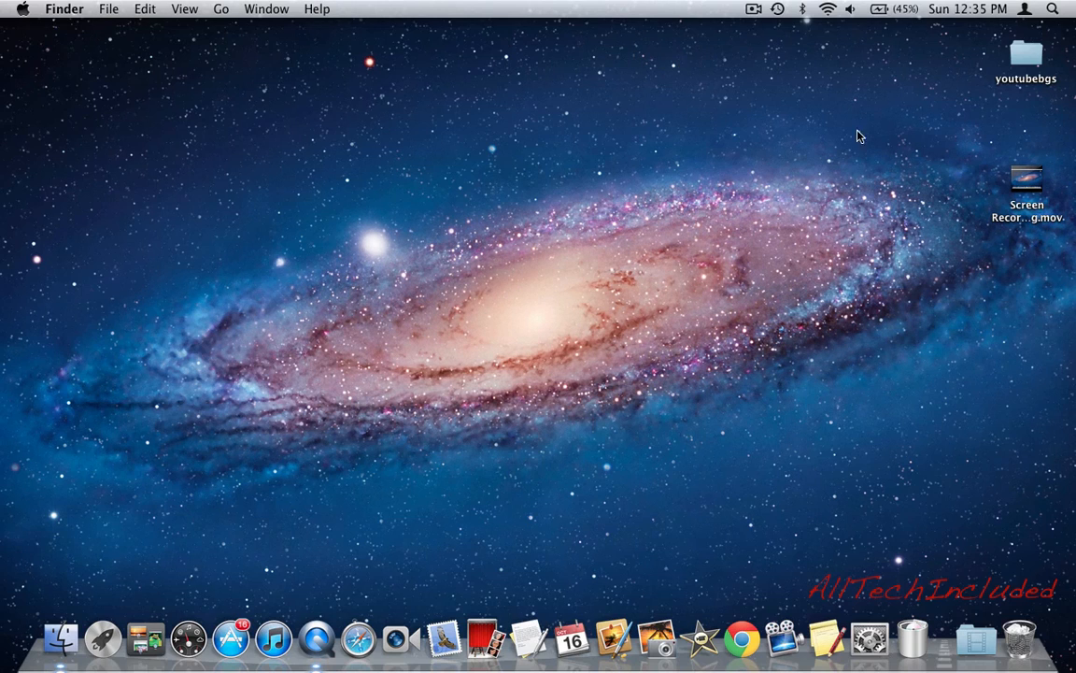
mouse_move(1028, 207)
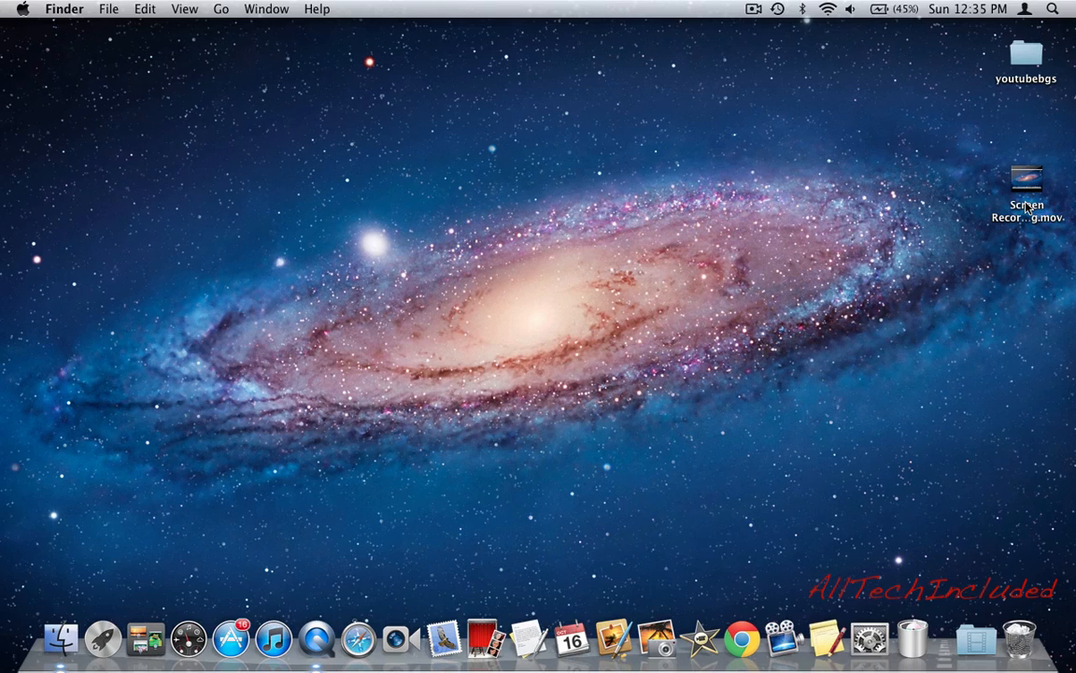
click(1026, 182)
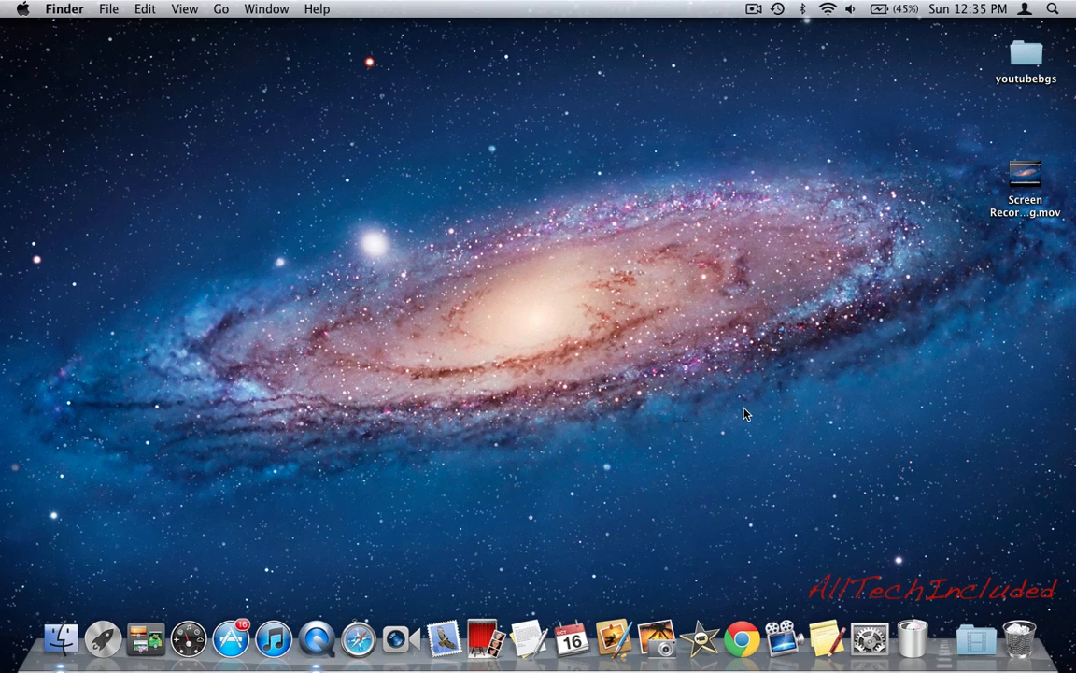
mouse_move(60, 546)
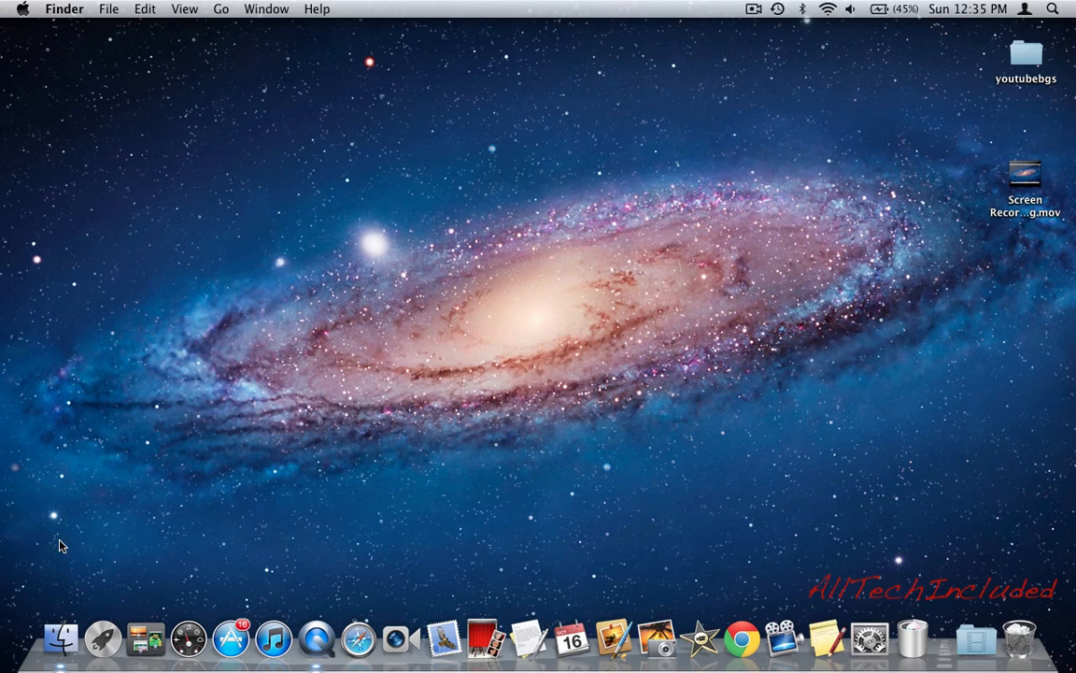
click(102, 639)
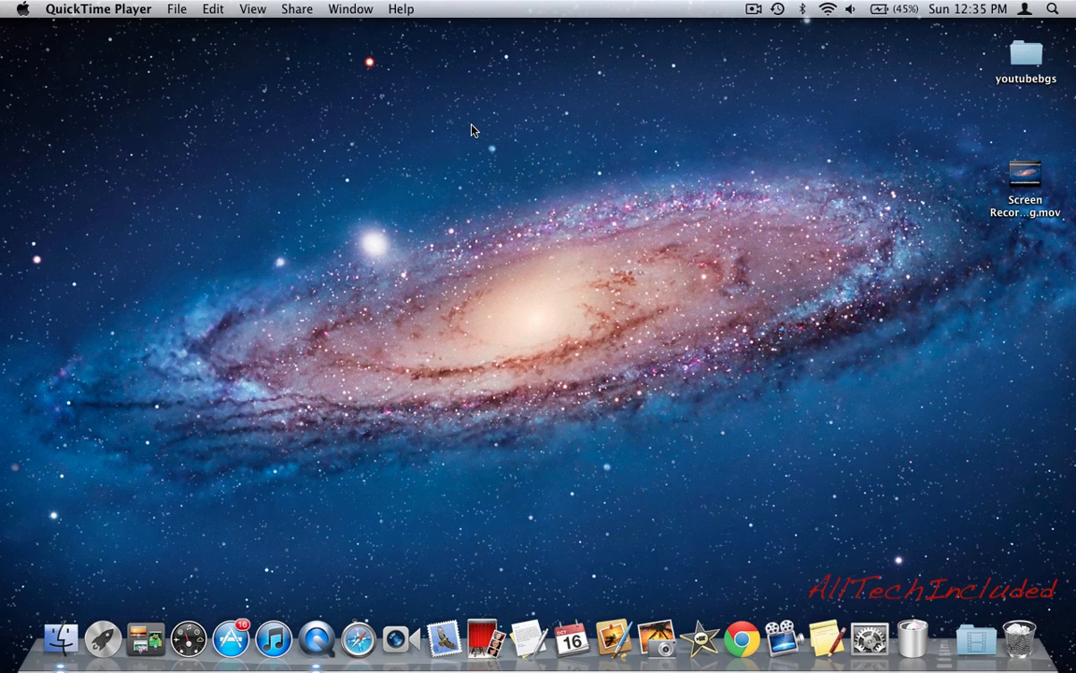
Play the Screen Recording movie in QuickTime Player, then minimize its window
double_click(1025, 173)
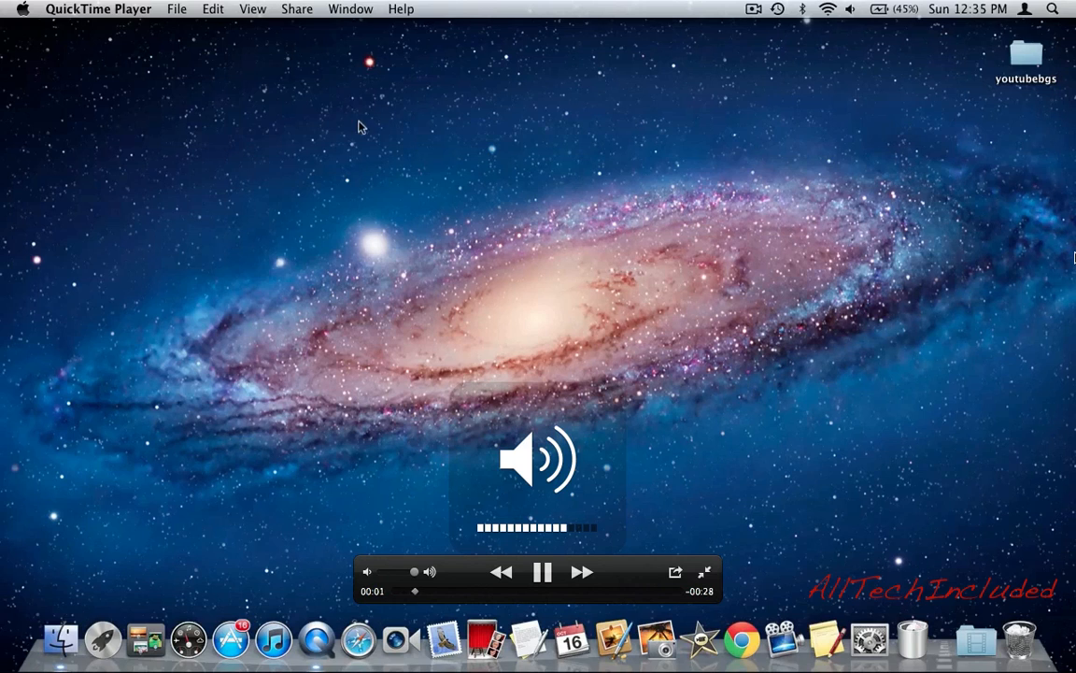
click(353, 103)
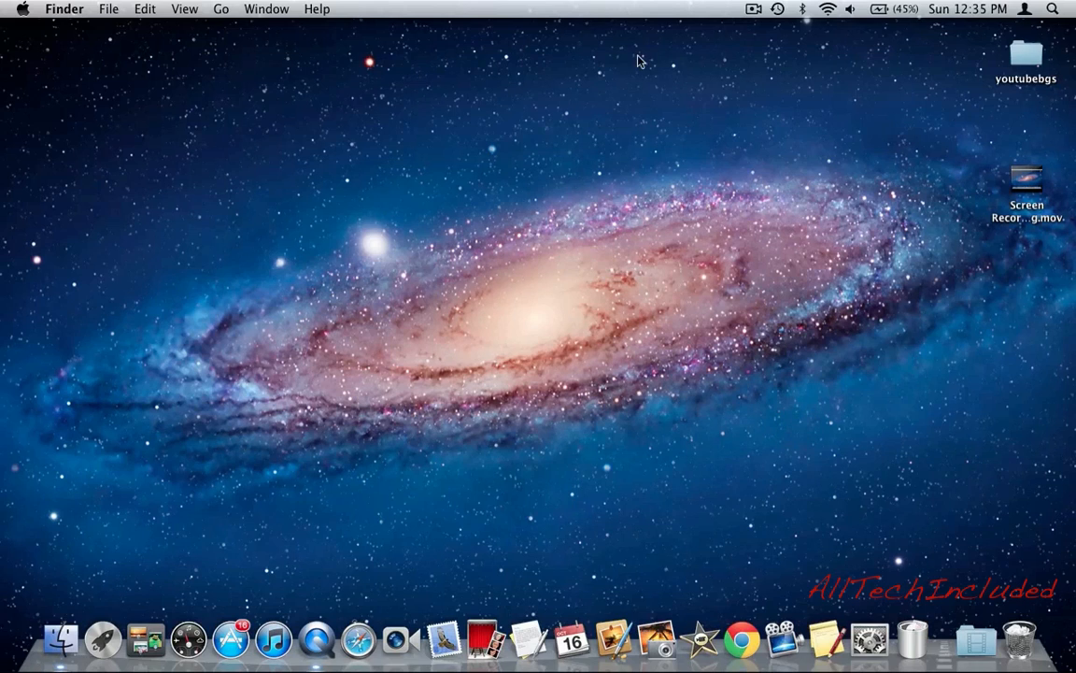
mouse_move(990, 319)
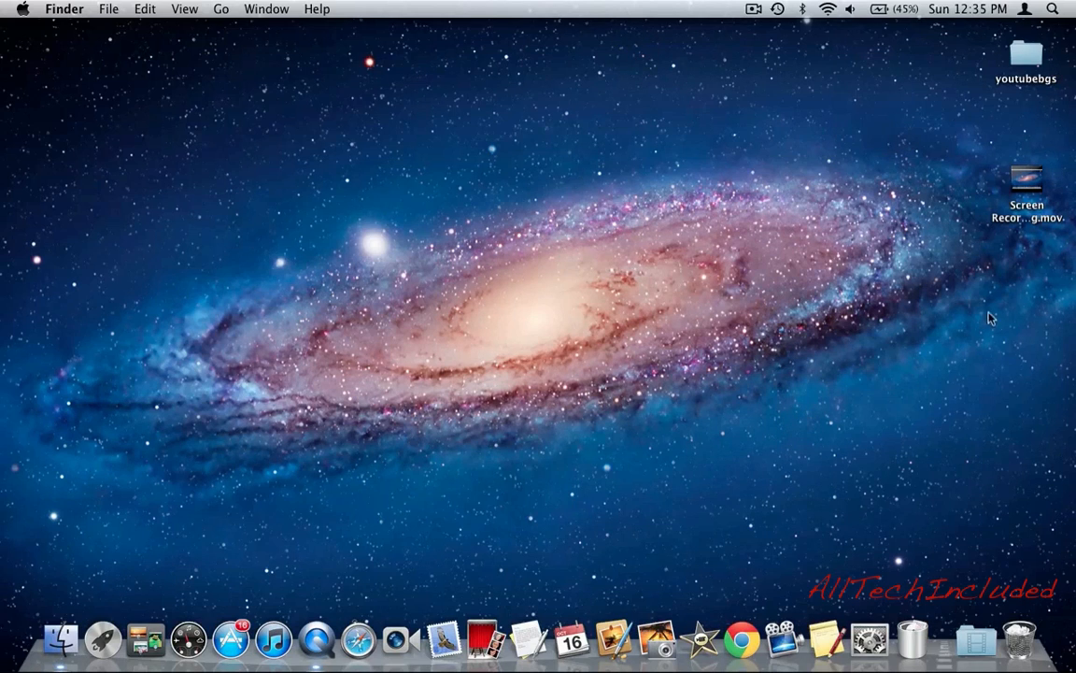
mouse_move(1026, 213)
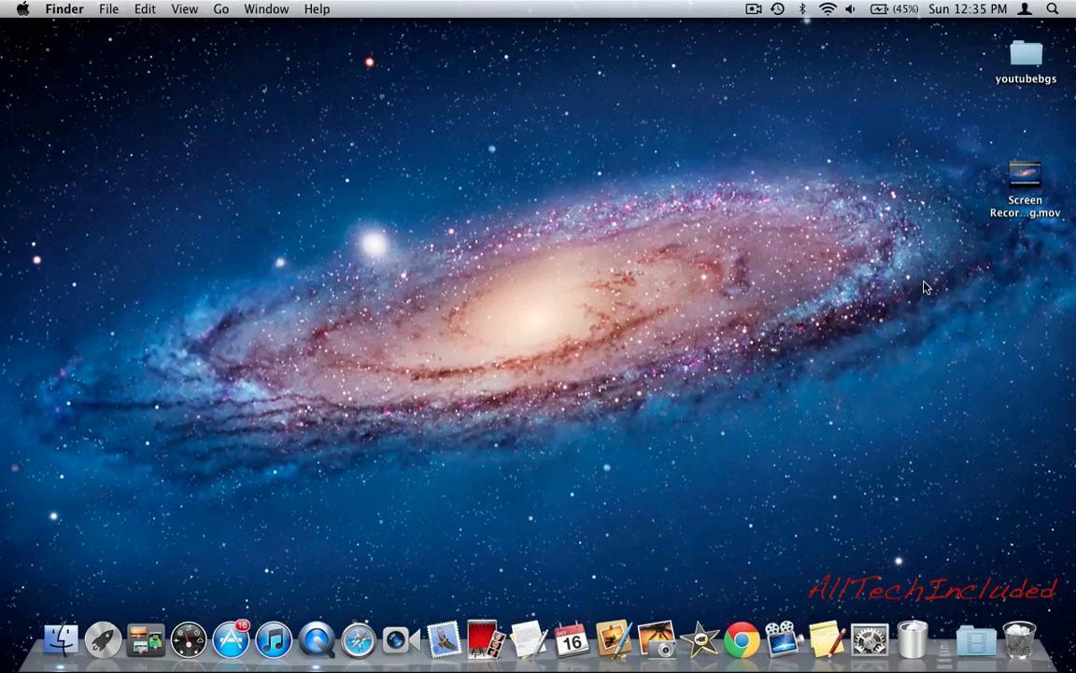
mouse_move(553, 487)
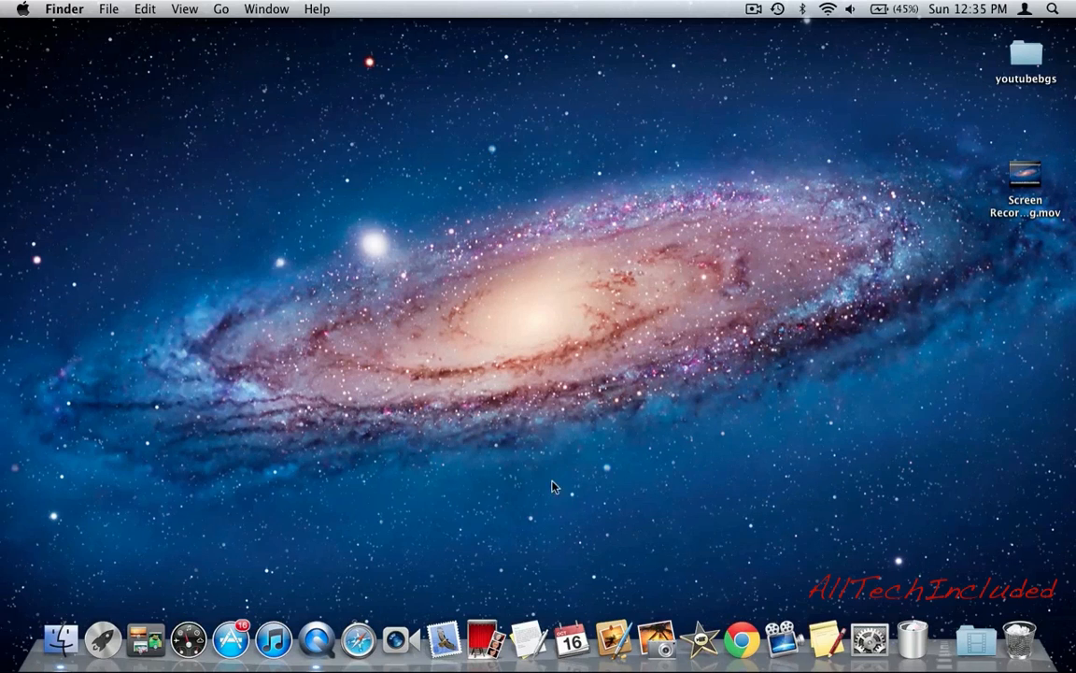
mouse_move(103, 639)
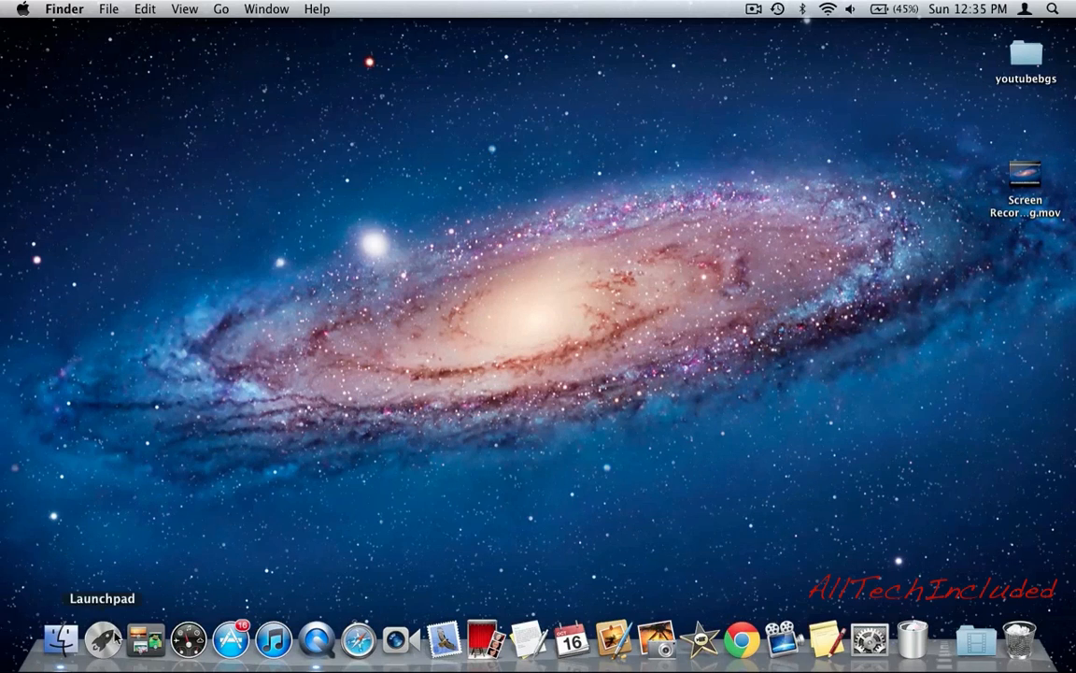
mouse_move(107, 479)
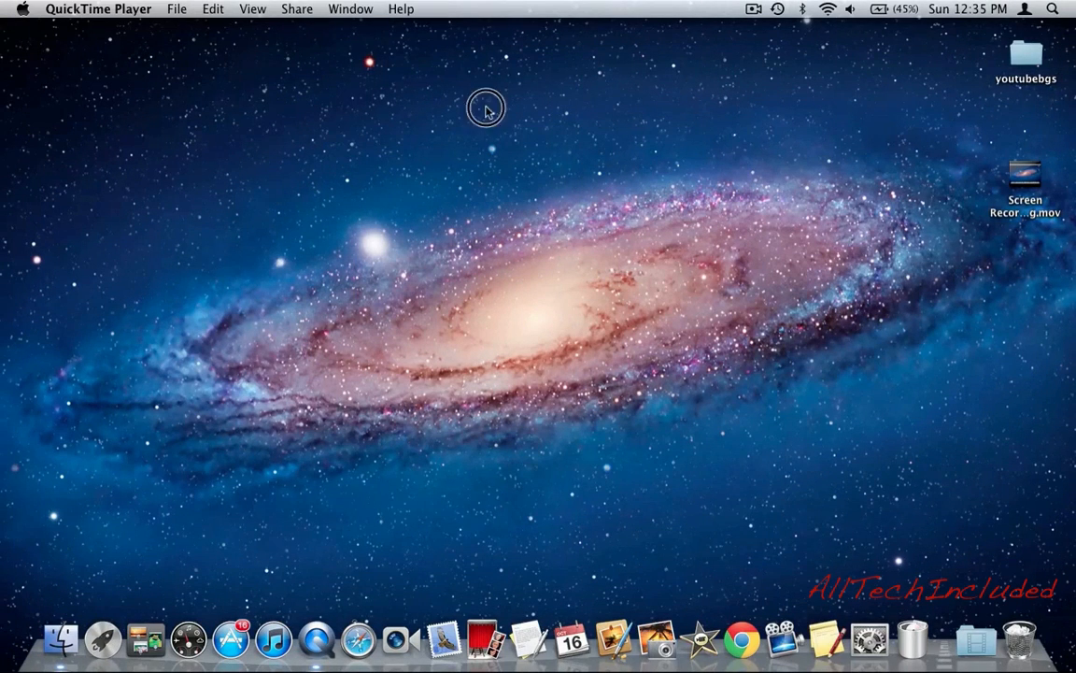
mouse_move(473, 126)
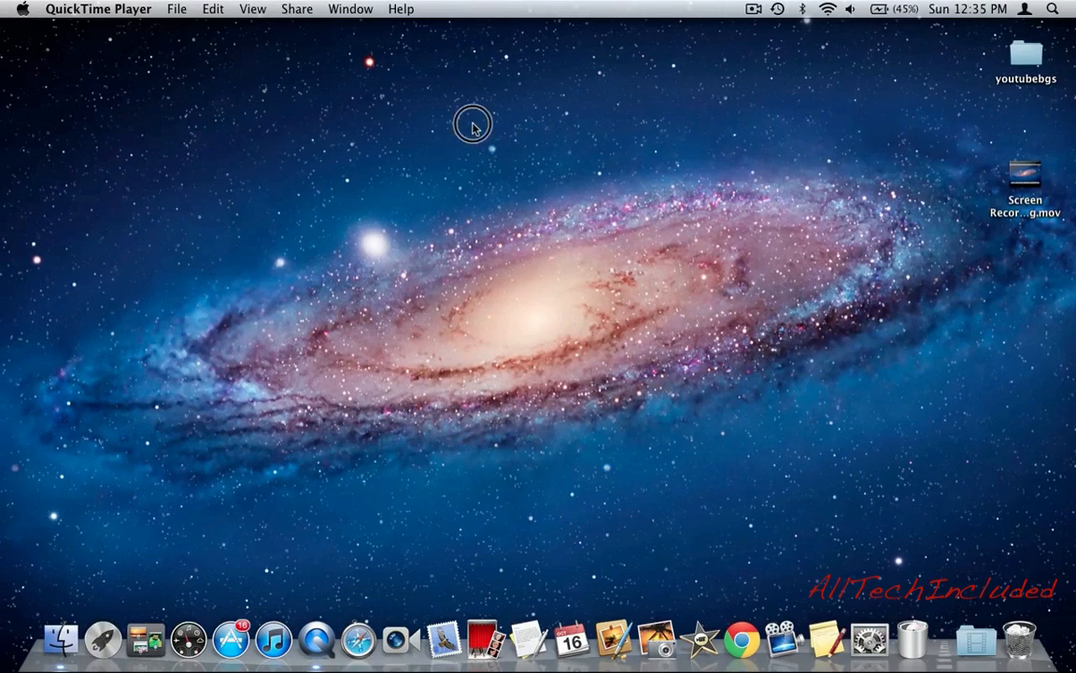
mouse_move(474, 128)
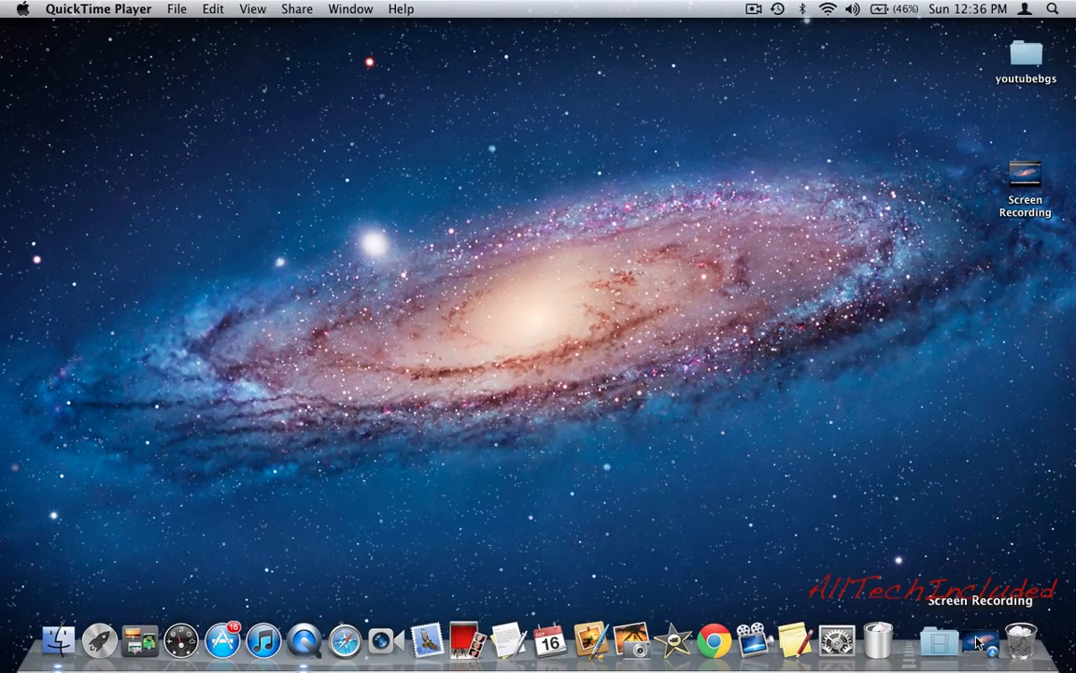
Reopen the Screen Recording movie, close its window, and deselect the desktop icons
click(804, 191)
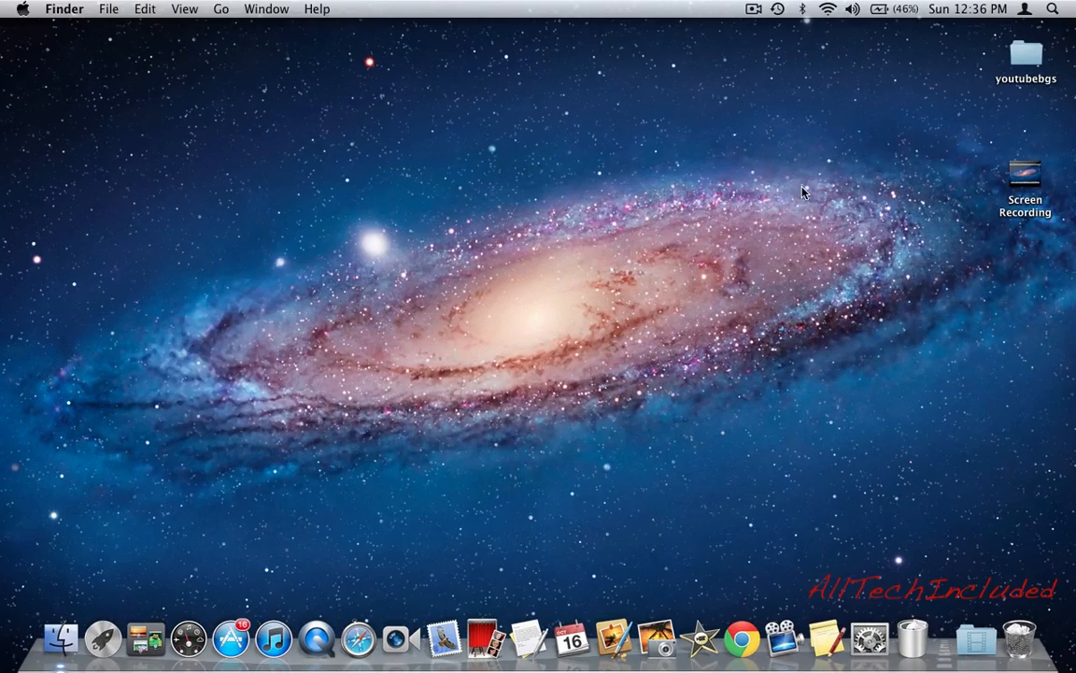
click(1025, 178)
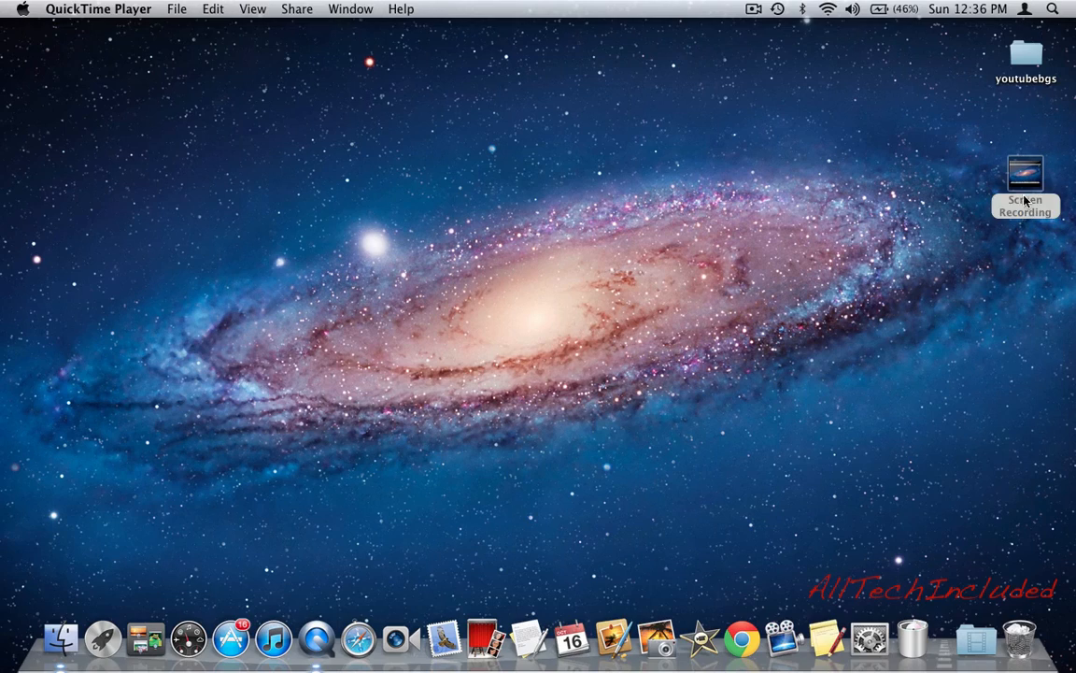
double_click(1026, 175)
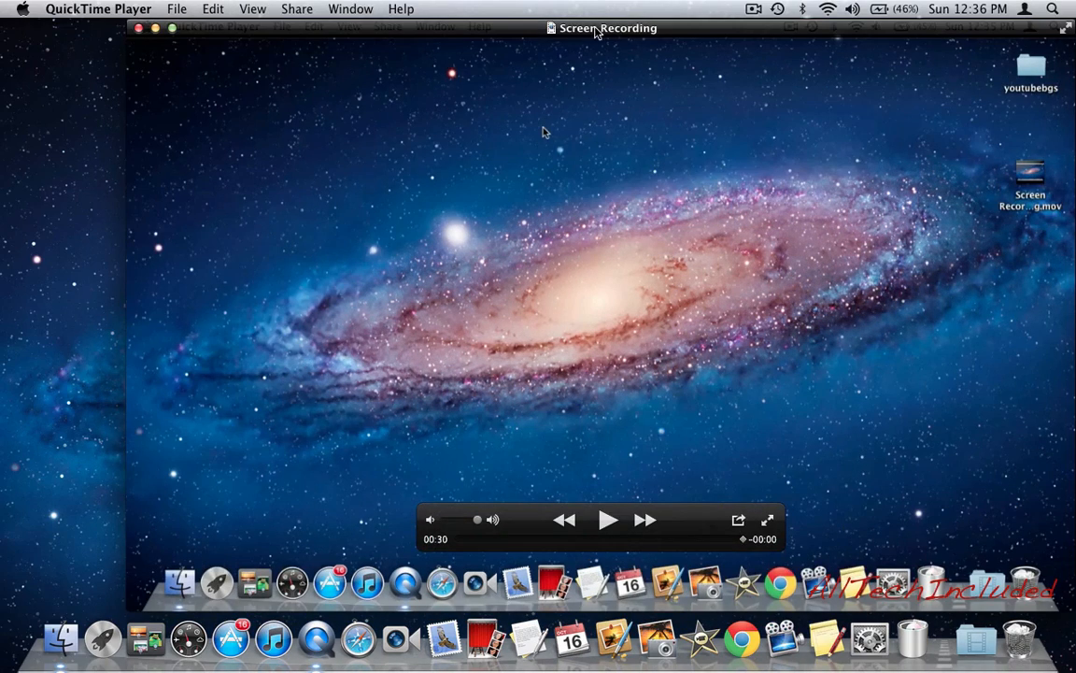
click(138, 27)
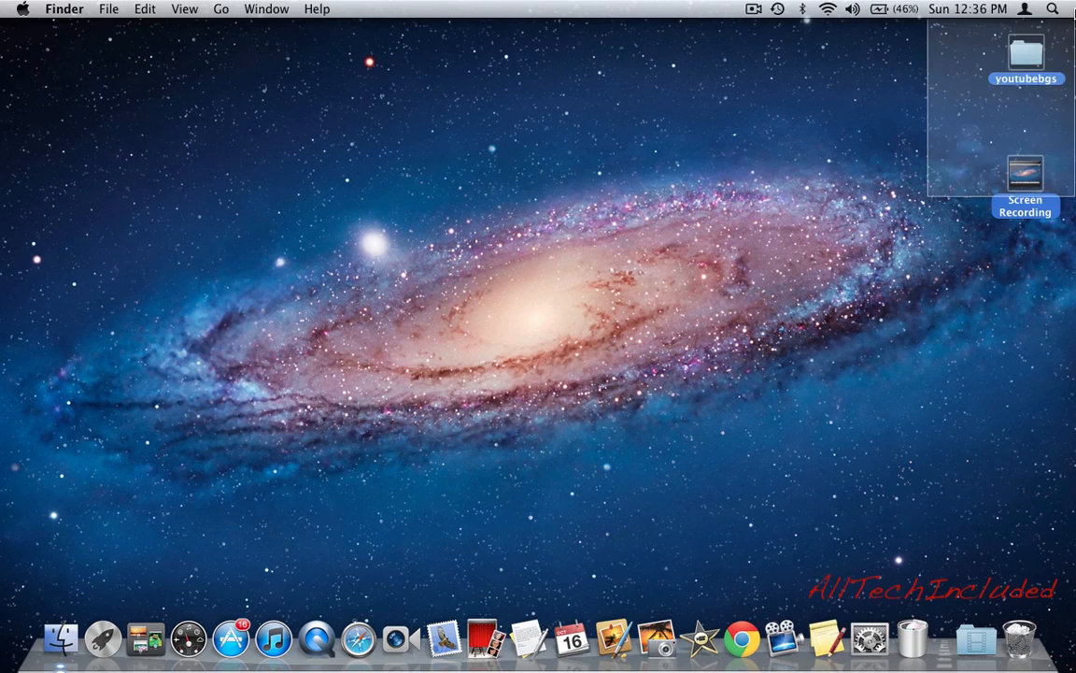
click(696, 178)
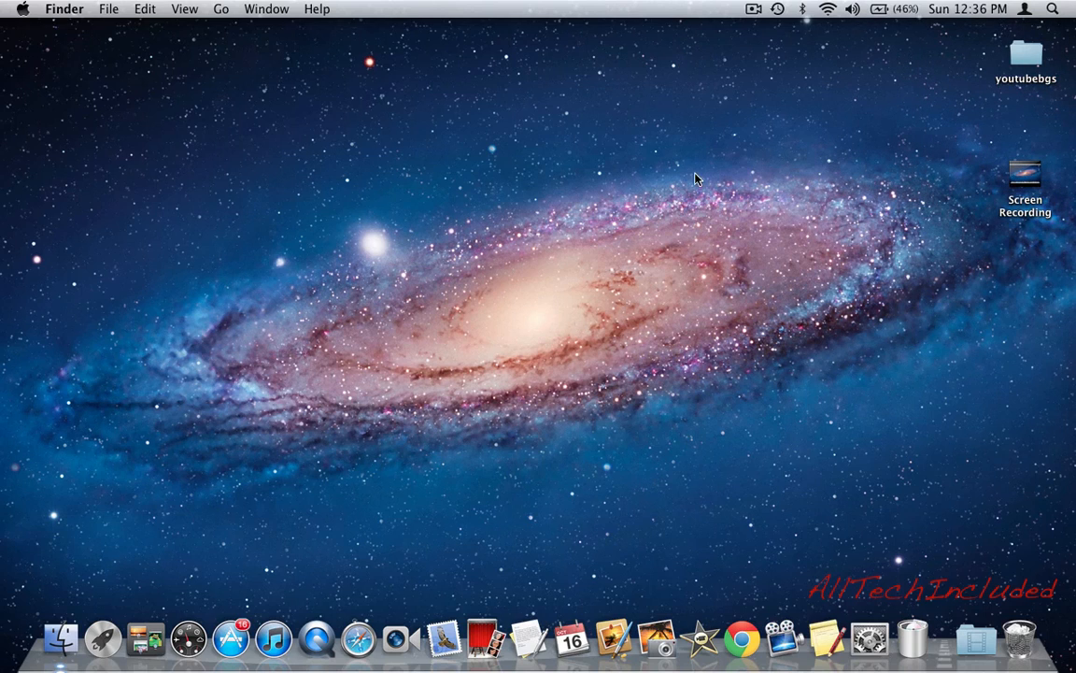
mouse_move(587, 213)
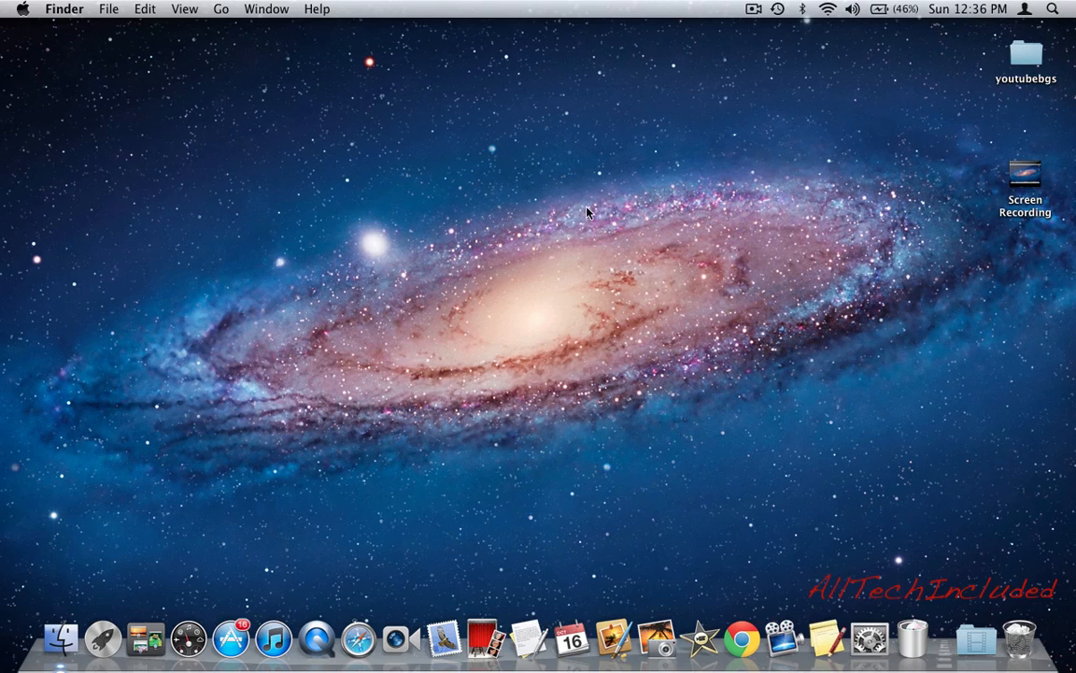
mouse_move(658, 226)
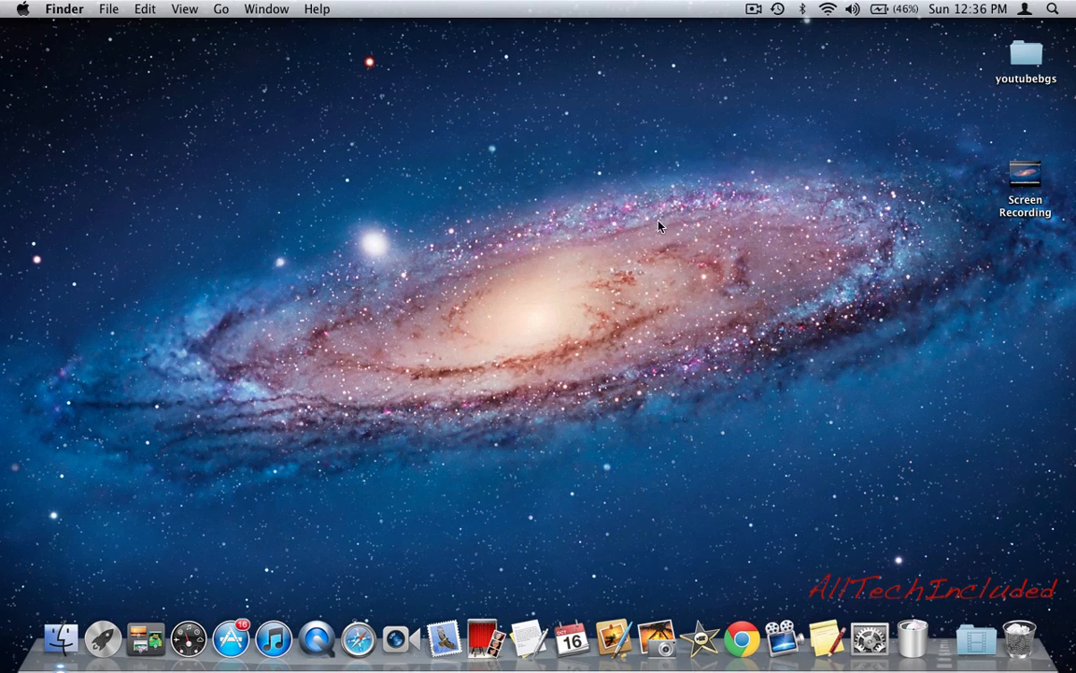
drag(659, 226, 470, 358)
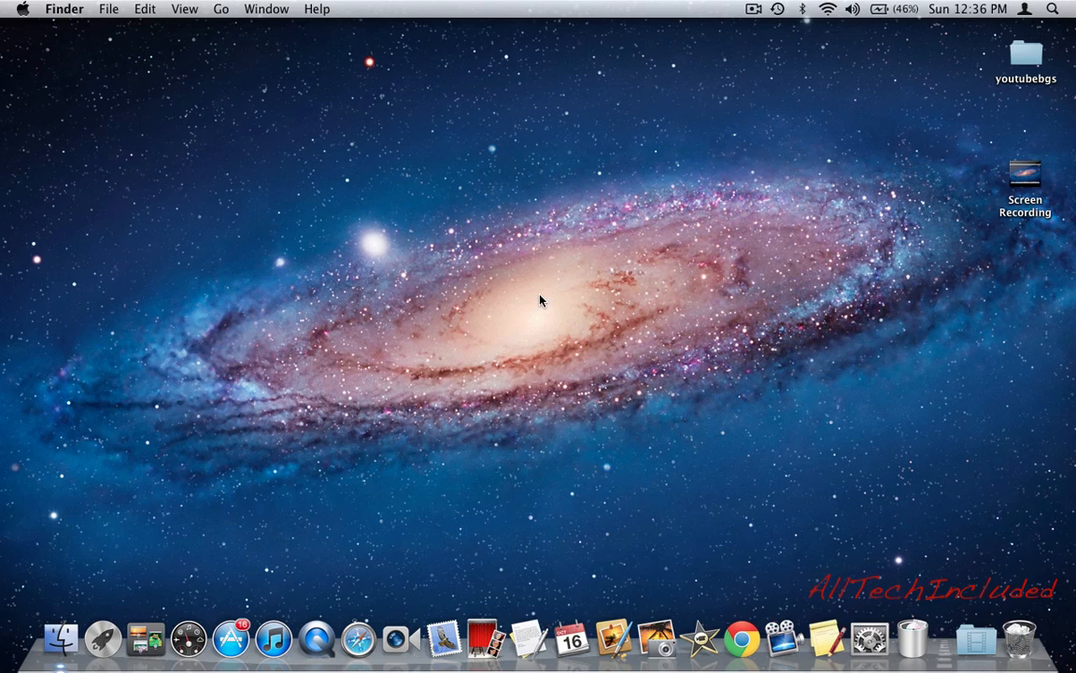
mouse_move(564, 277)
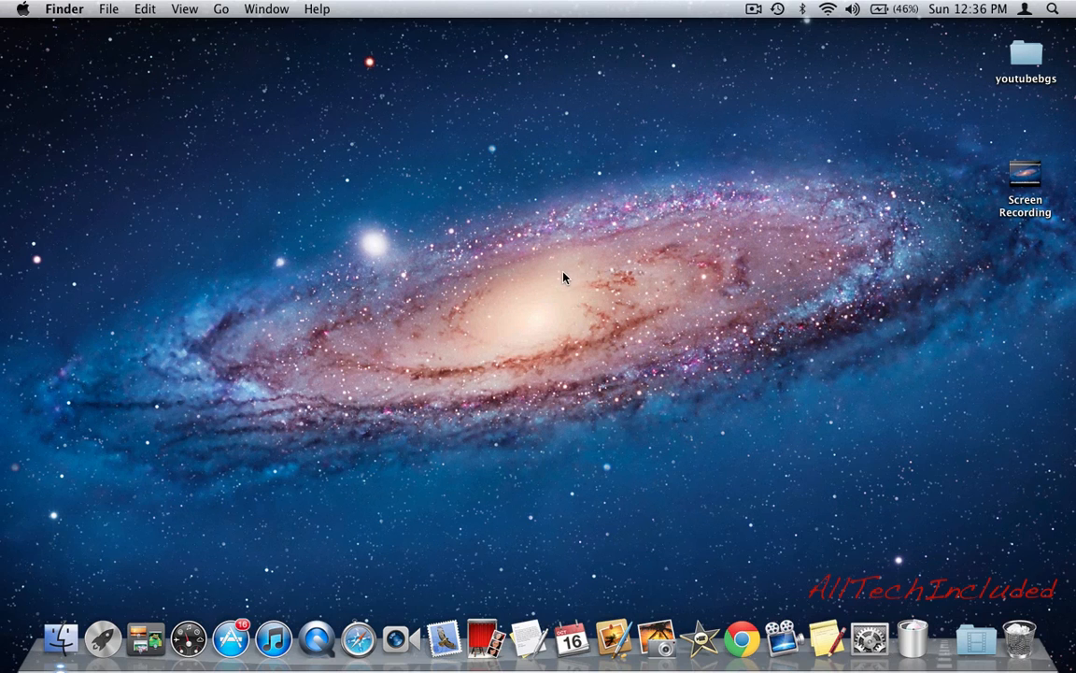